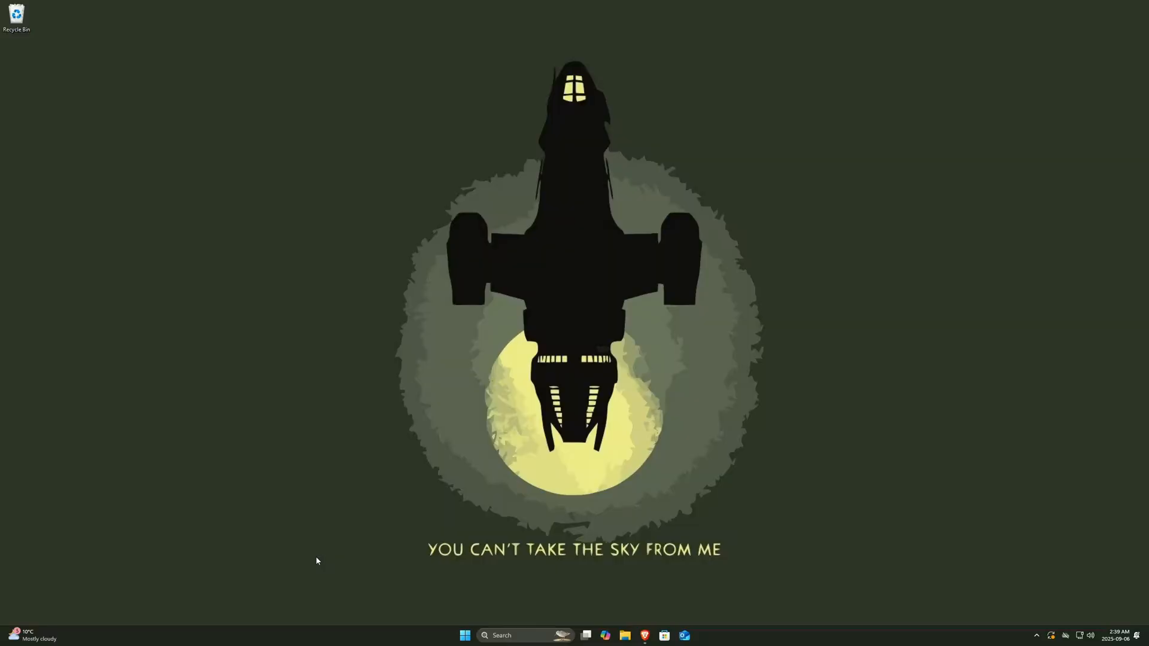
# Turn off BitLocker on the Windows (C:) drive so it starts decrypting, then close Control Panel
pyautogui.write('bi')
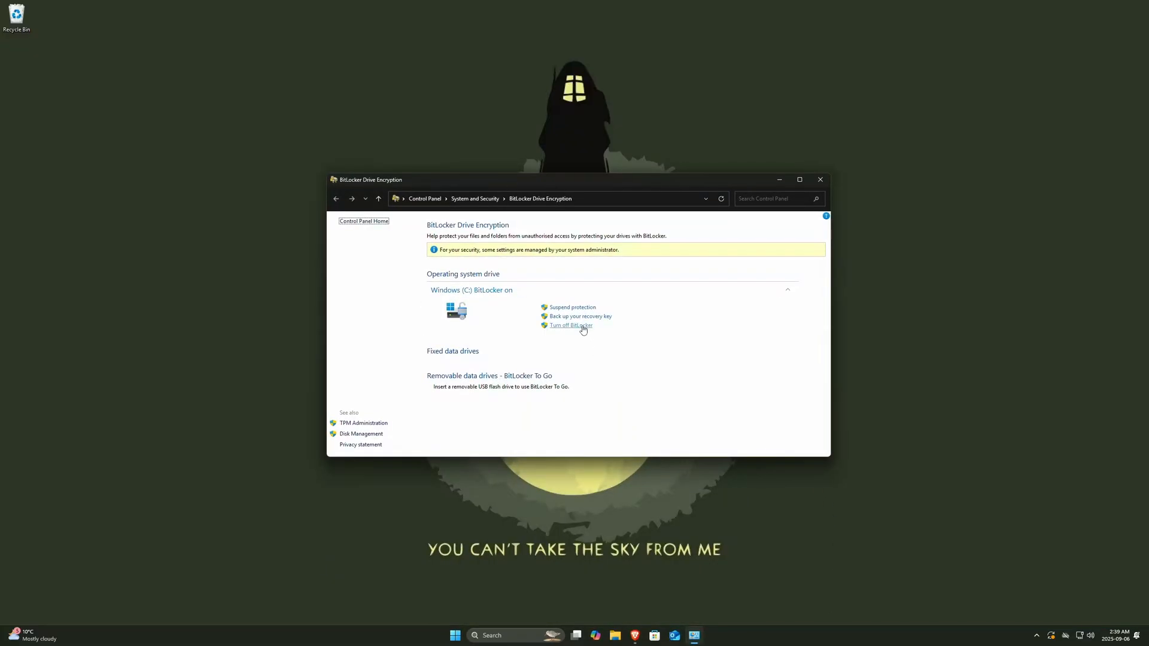
pyautogui.click(570, 326)
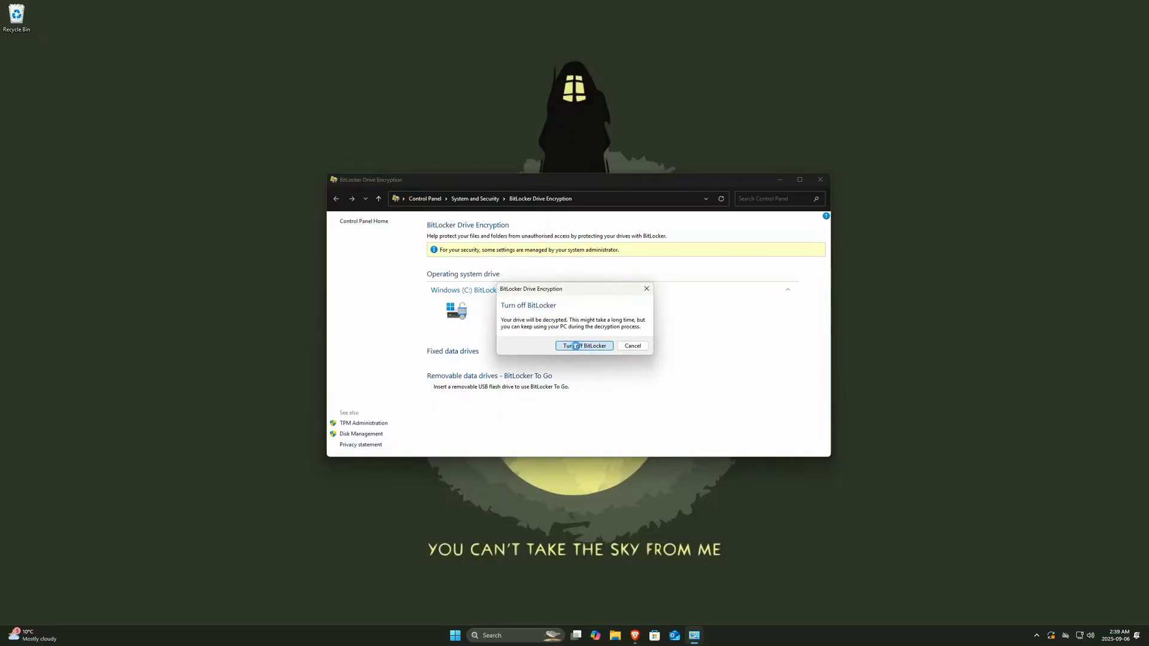
pyautogui.click(582, 345)
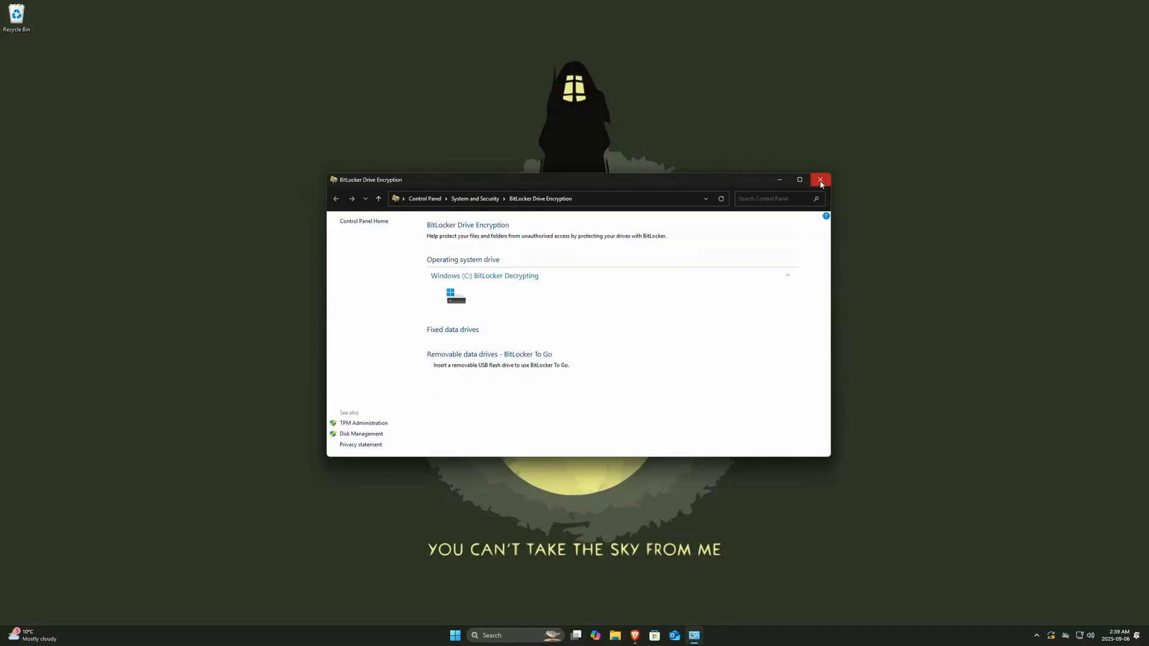
pyautogui.click(820, 181)
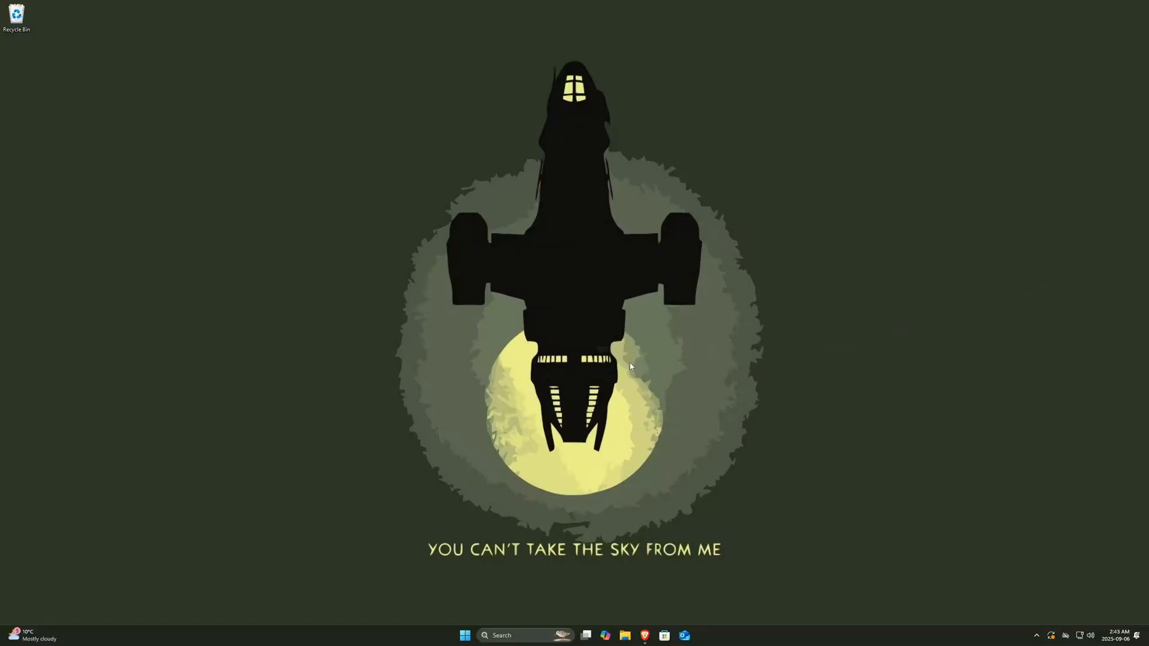
# Launch Command Prompt as administrator and allow it through UAC
pyautogui.click(464, 635)
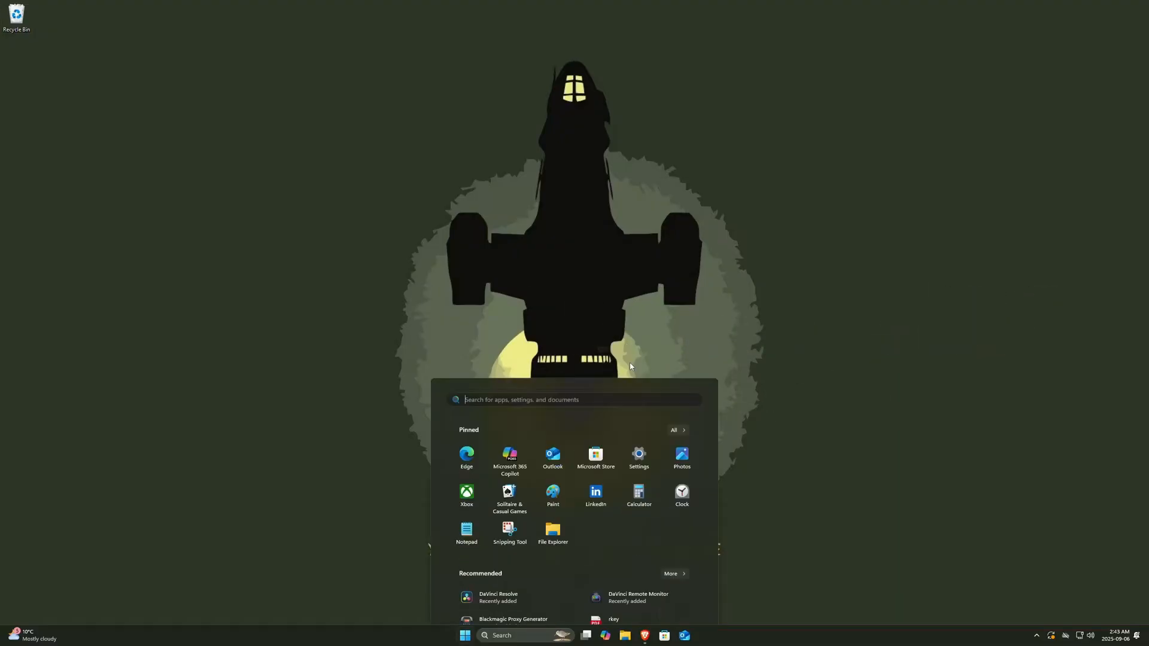
pyautogui.write('cmd')
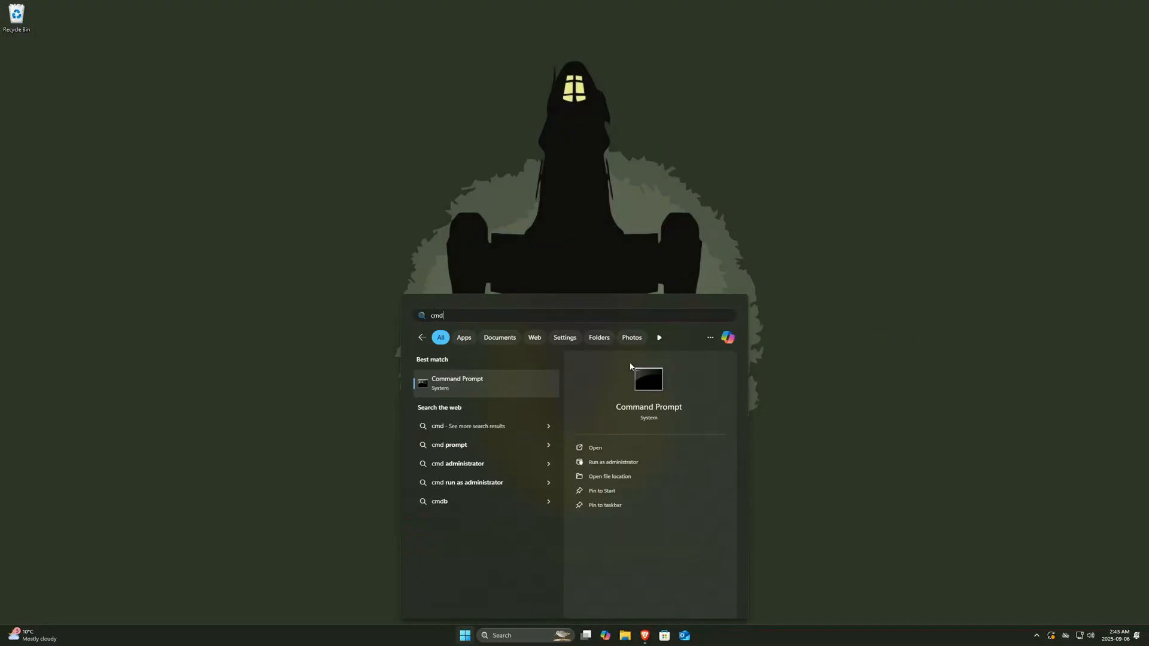
pyautogui.rightClick(456, 383)
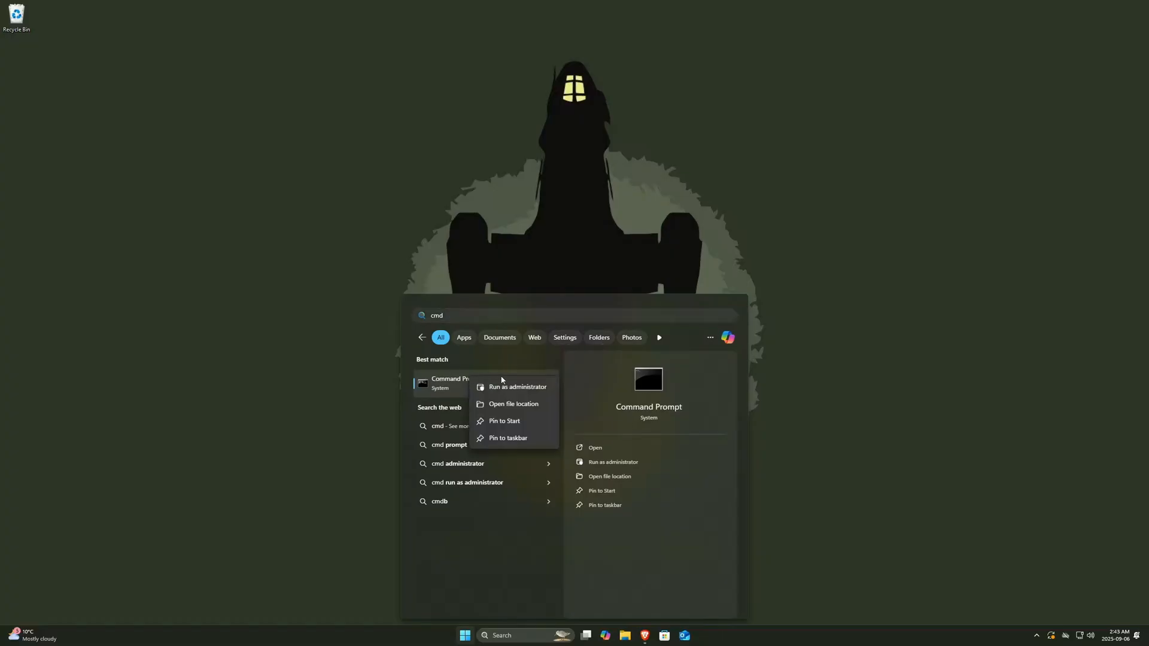
pyautogui.moveTo(541, 387)
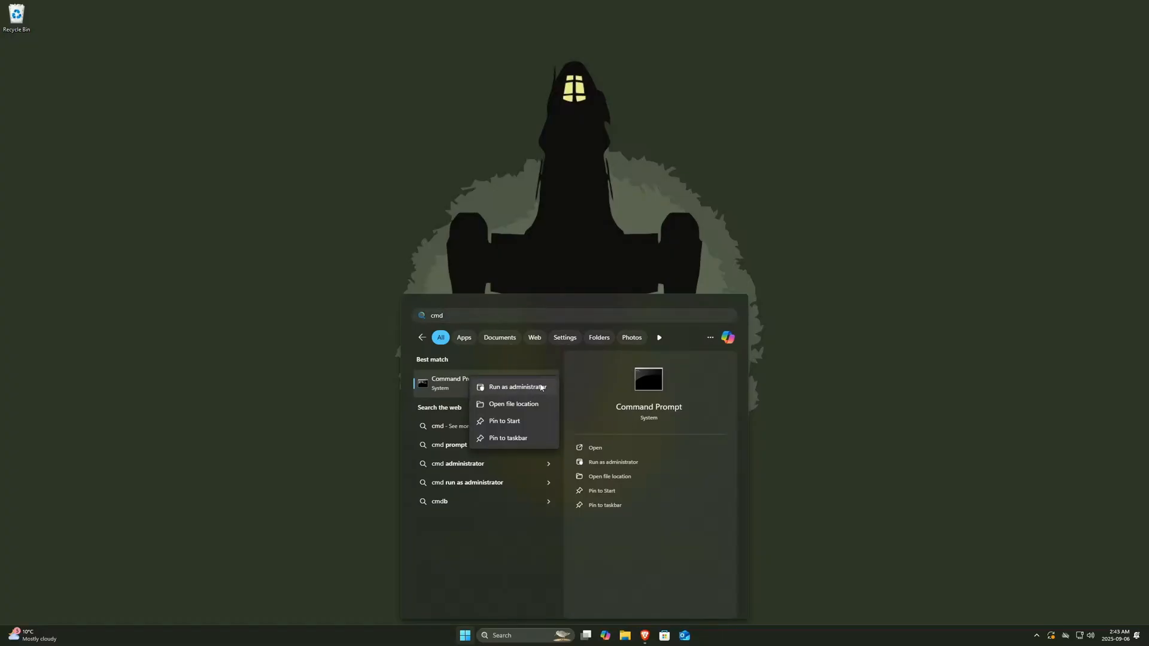
pyautogui.click(517, 387)
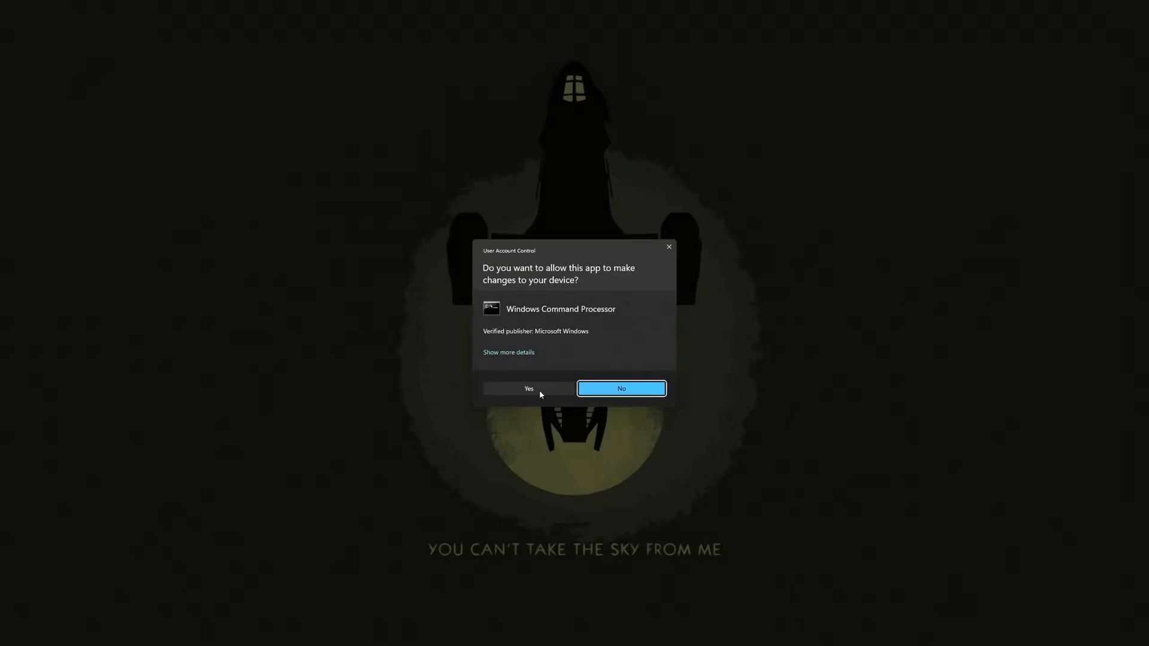
pyautogui.click(528, 388)
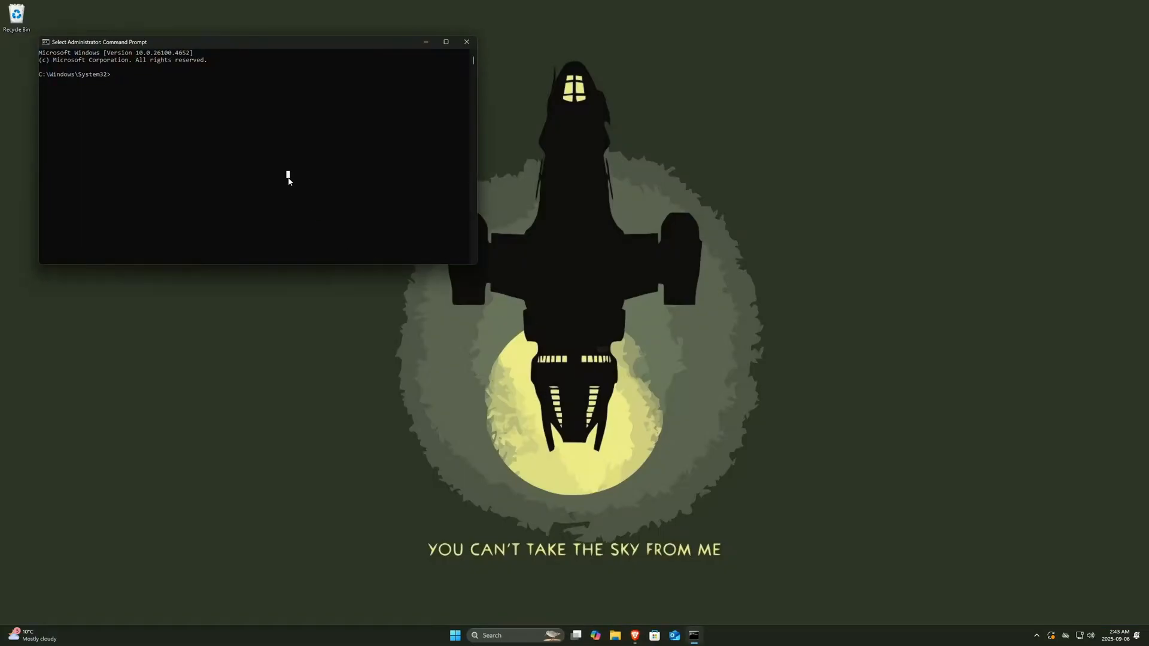
# Run 'powercfg -h off' to disable hibernation, then close the prompt
pyautogui.write('power')
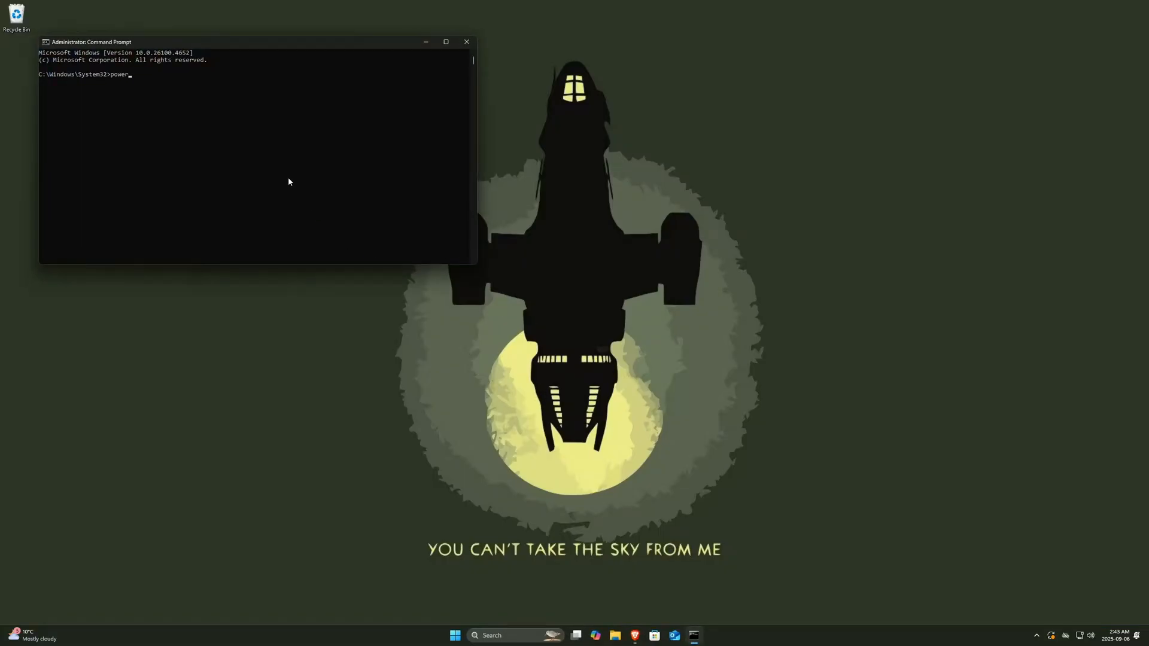
pyautogui.write('cfg -h')
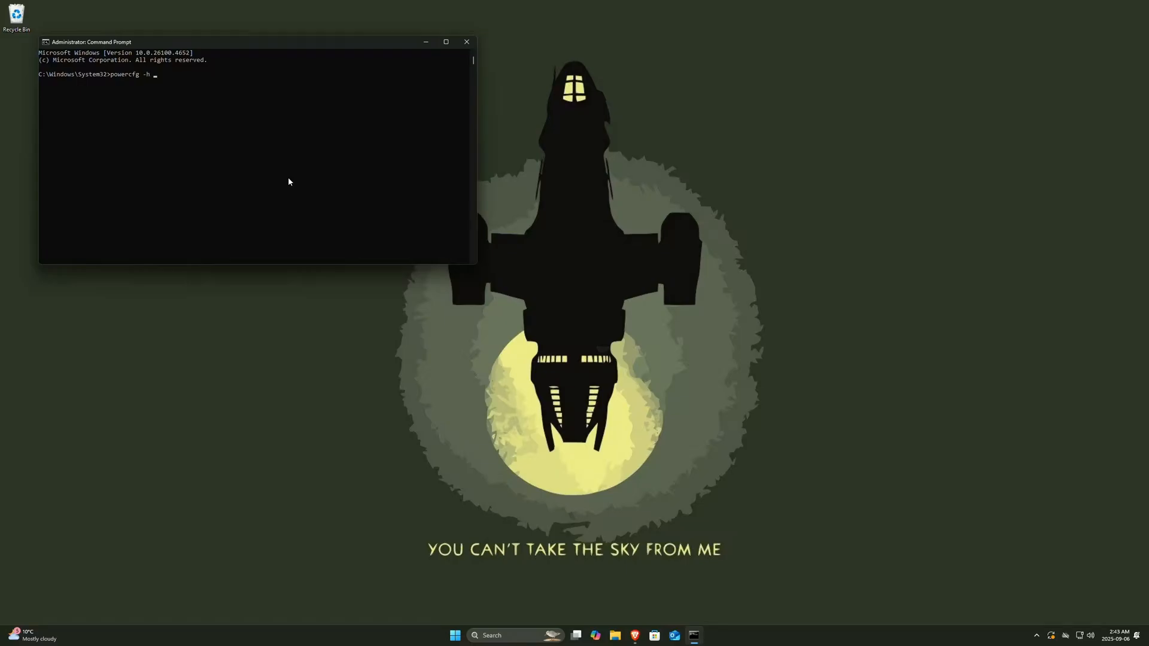
pyautogui.write('off')
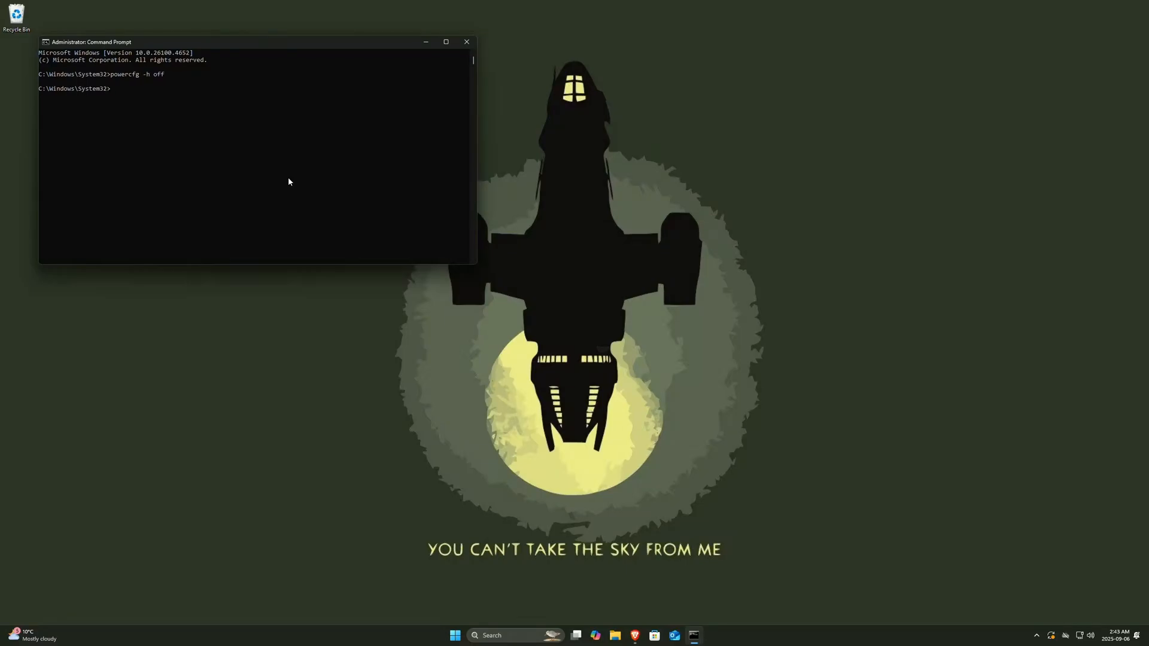
pyautogui.moveTo(460, 24)
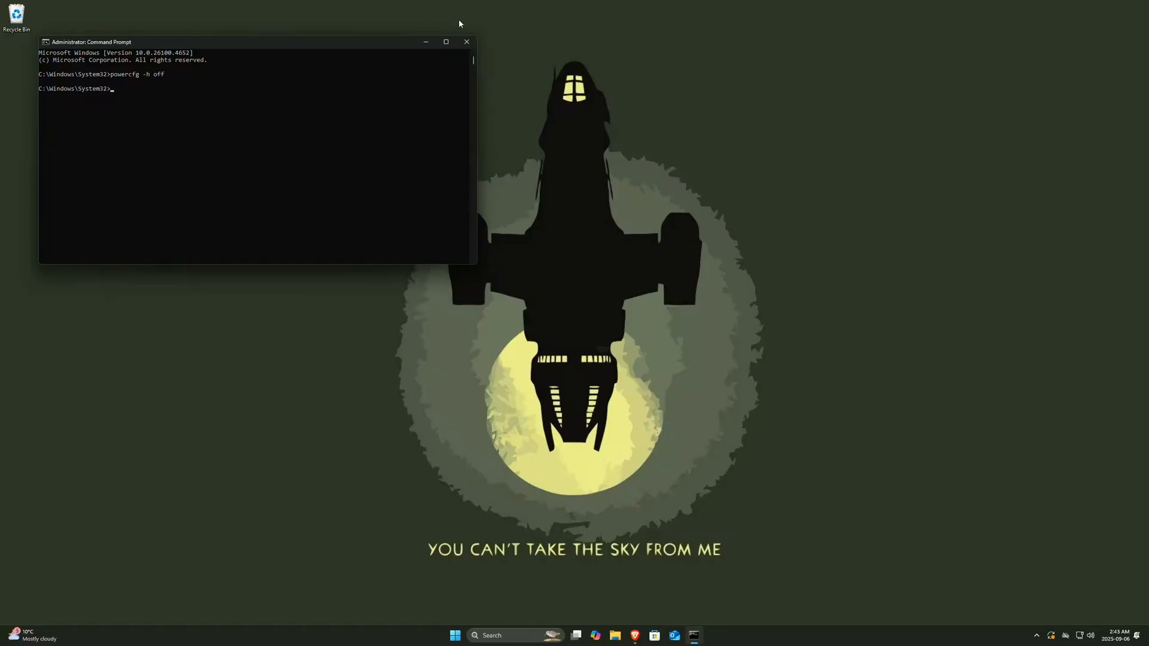
pyautogui.click(467, 42)
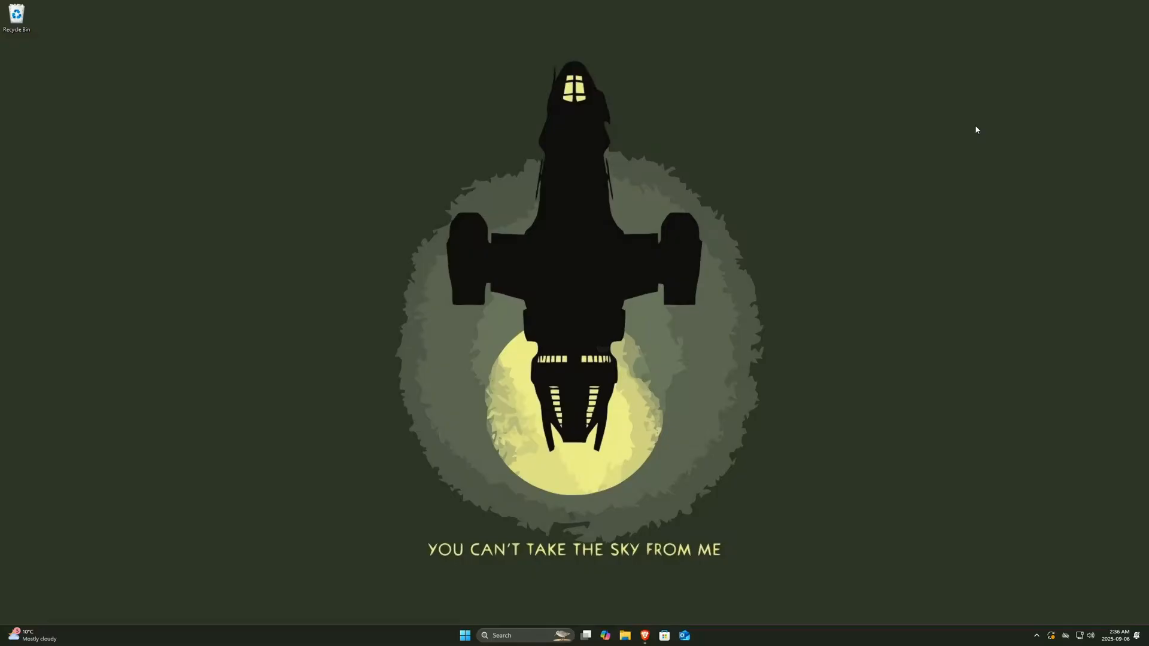
# Launch Registry Editor and navigate to SYSTEM\CurrentControlSet\Control\TimeZoneInformation
pyautogui.write('reg')
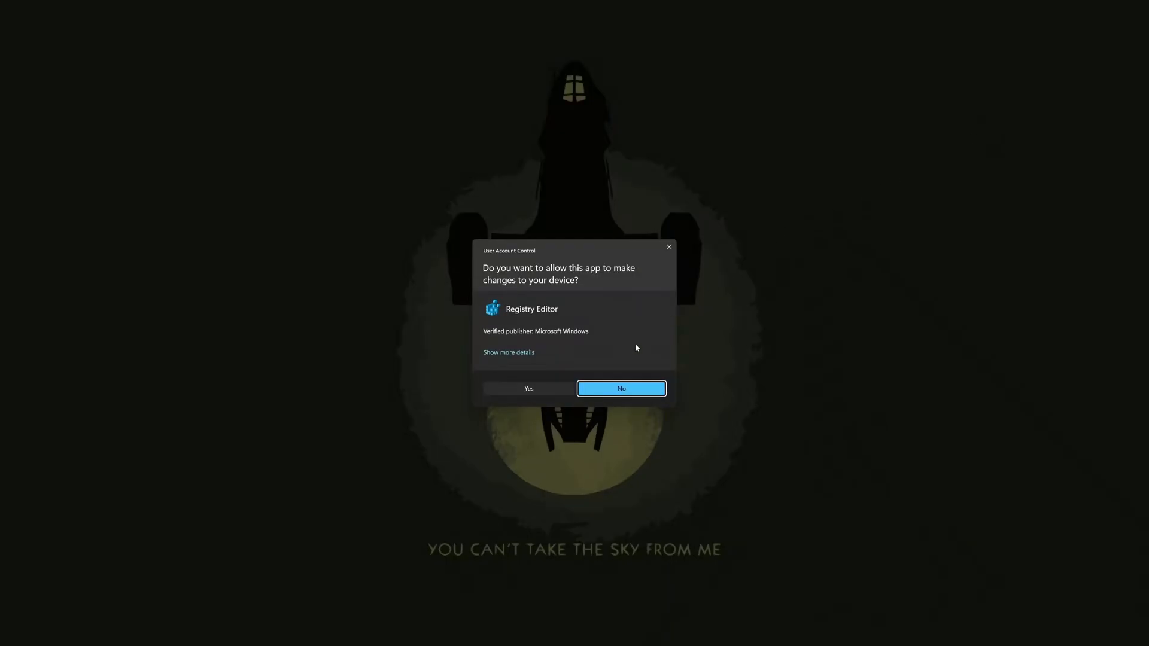
pyautogui.moveTo(536, 390)
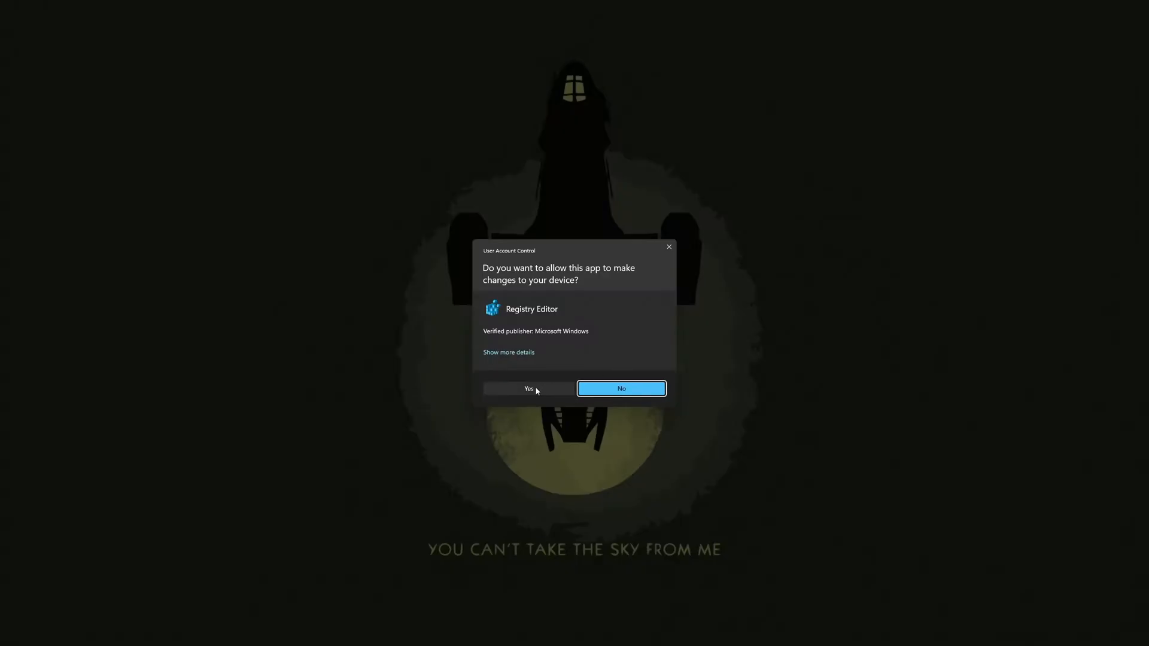
pyautogui.click(528, 388)
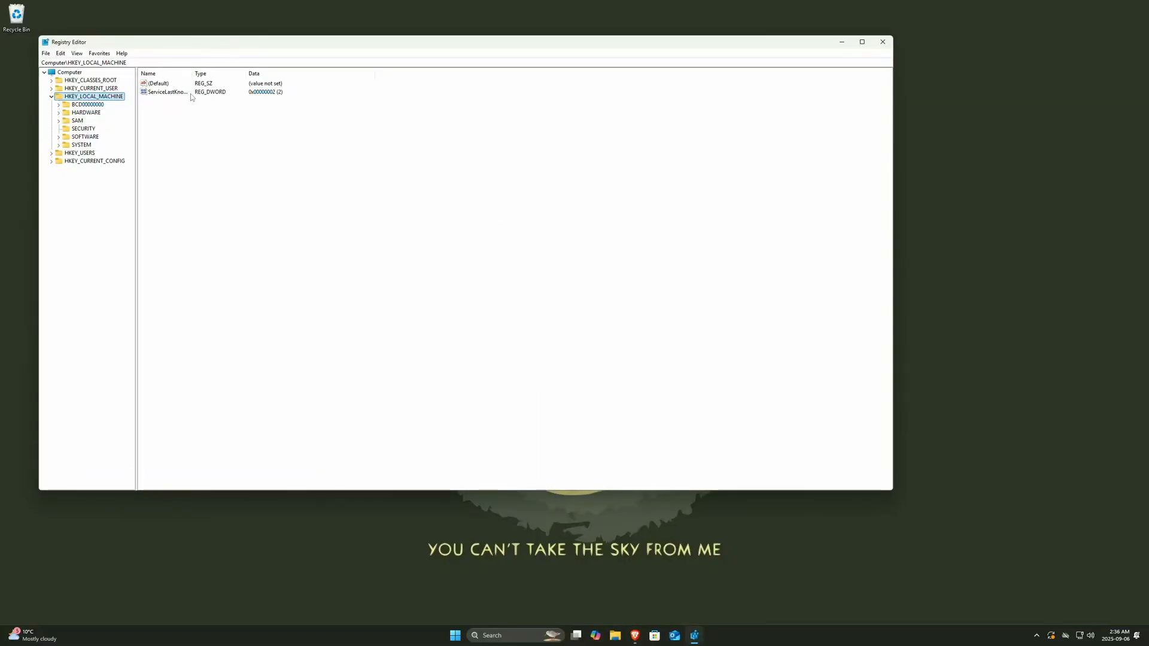
pyautogui.click(59, 144)
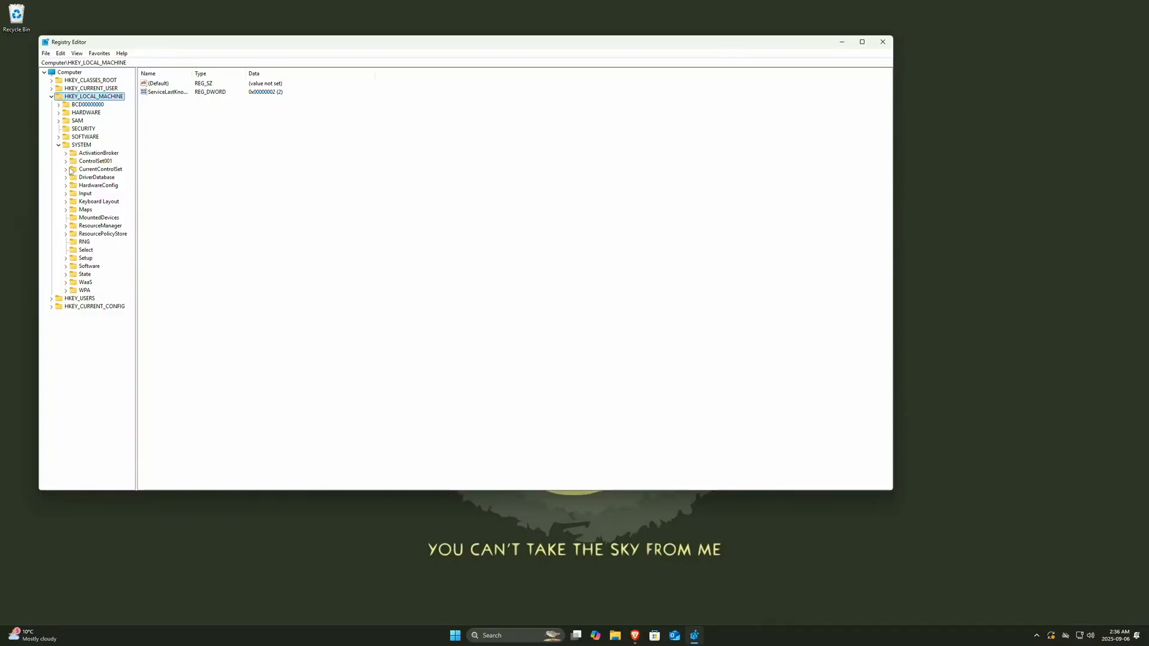
pyautogui.click(66, 169)
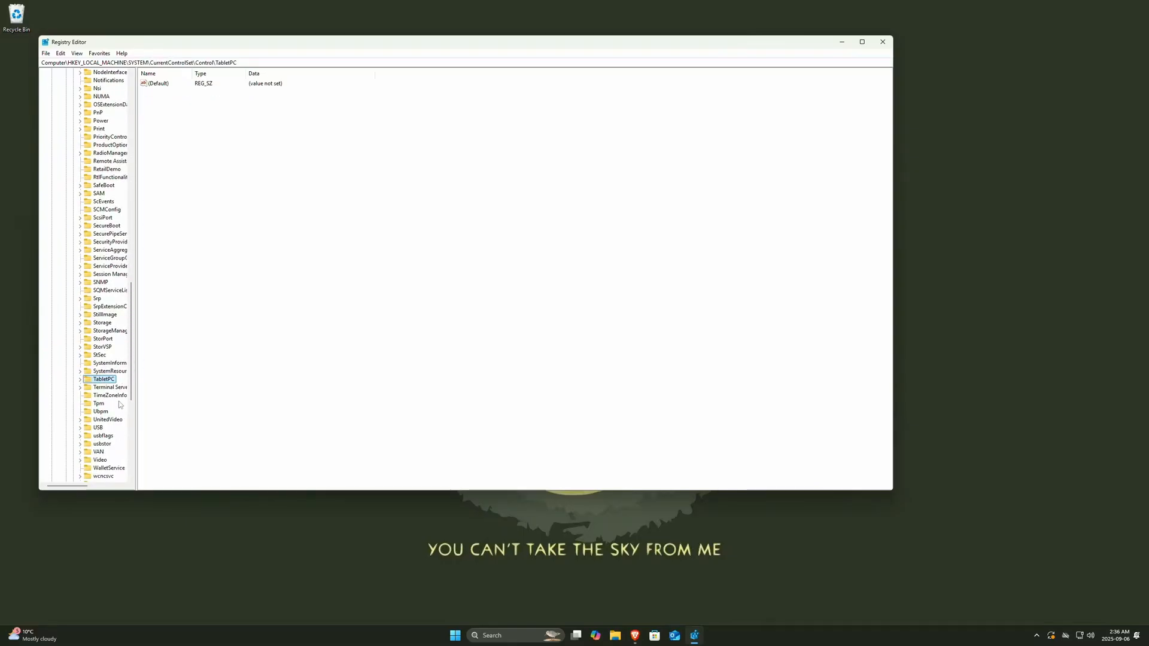
pyautogui.click(110, 395)
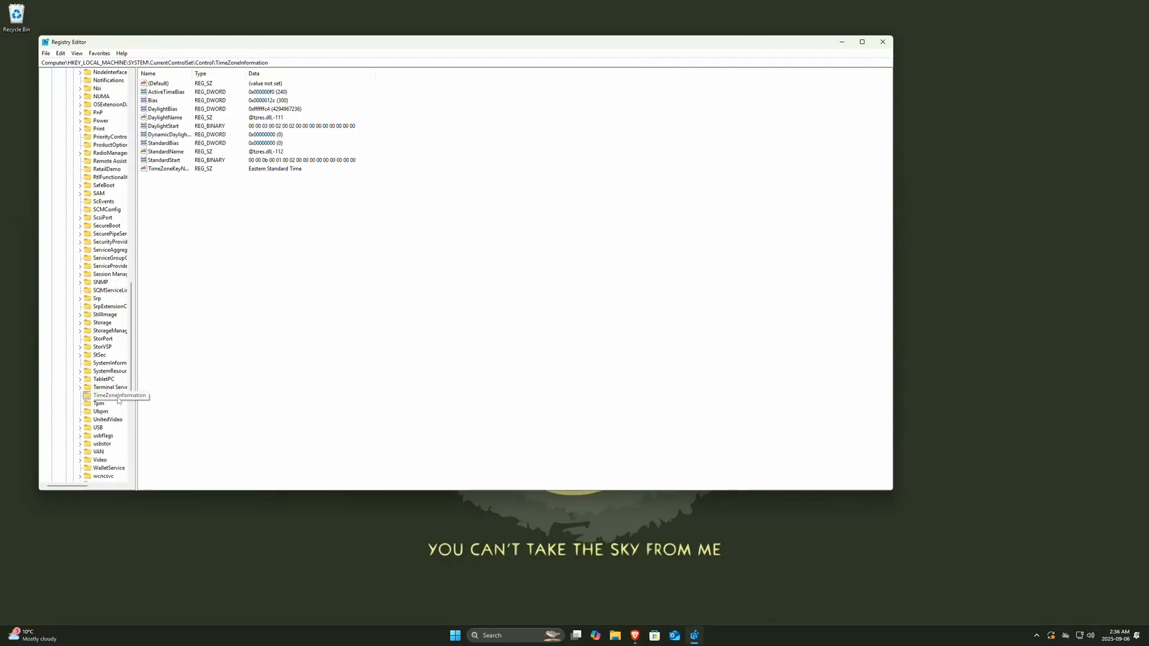
# Create a new DWORD (32-bit) value named RealTimeIsUniversal under TimeZoneInformation
pyautogui.click(117, 395)
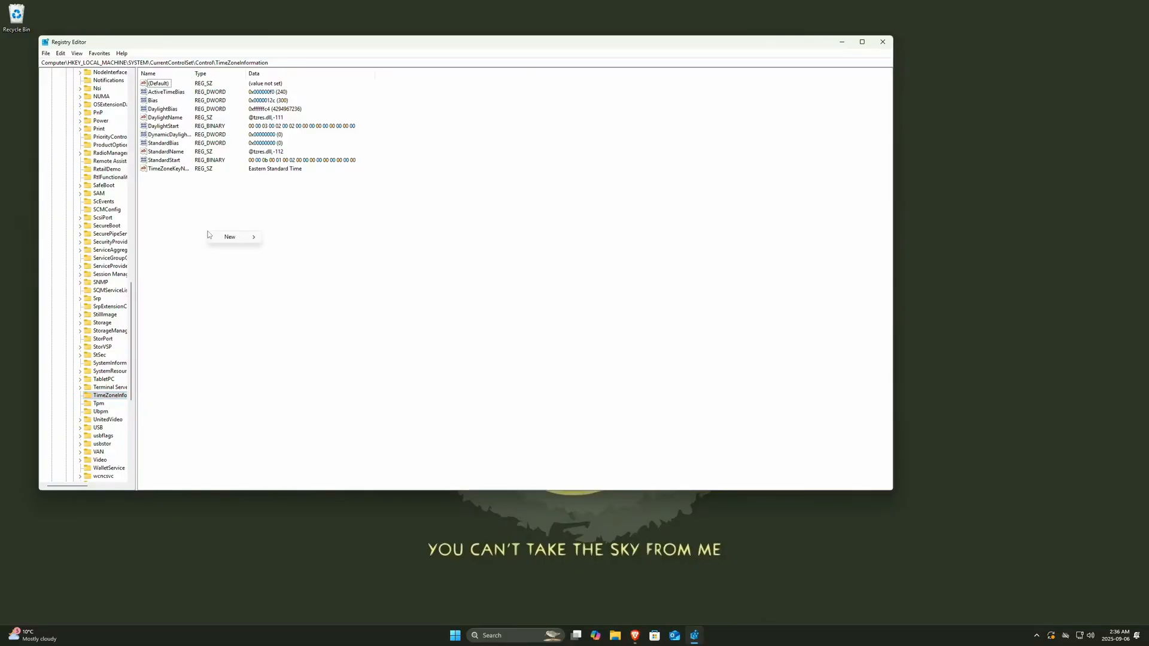
pyautogui.moveTo(229, 235)
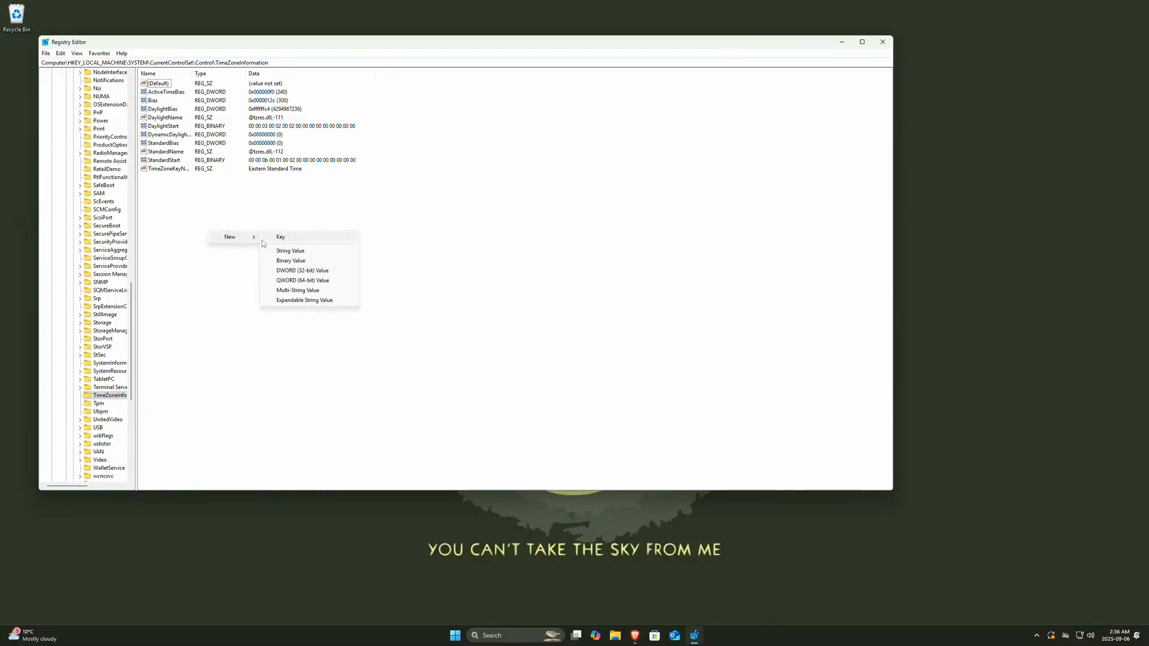
pyautogui.moveTo(289, 260)
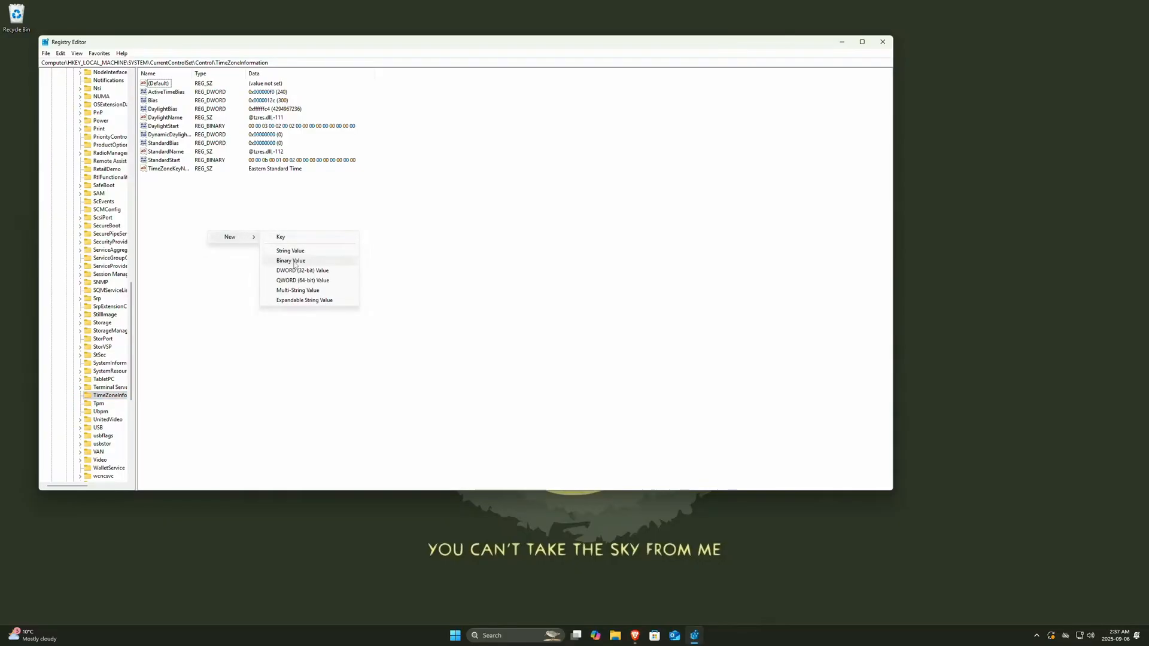
pyautogui.moveTo(290, 250)
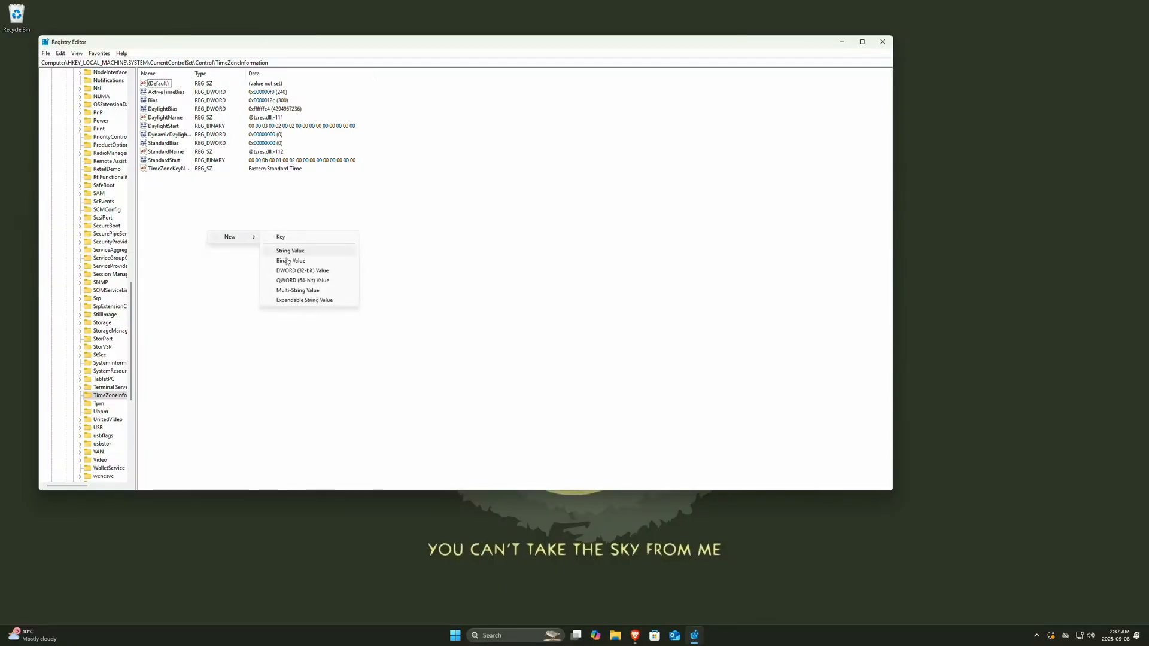
pyautogui.moveTo(302, 270)
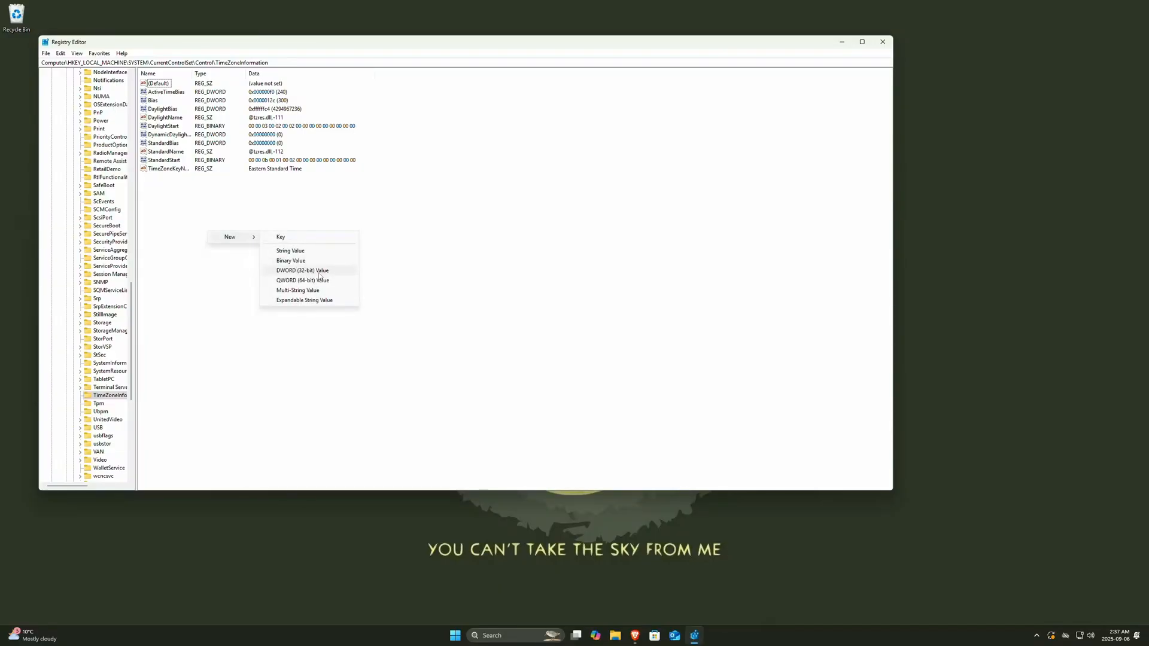
pyautogui.click(303, 271)
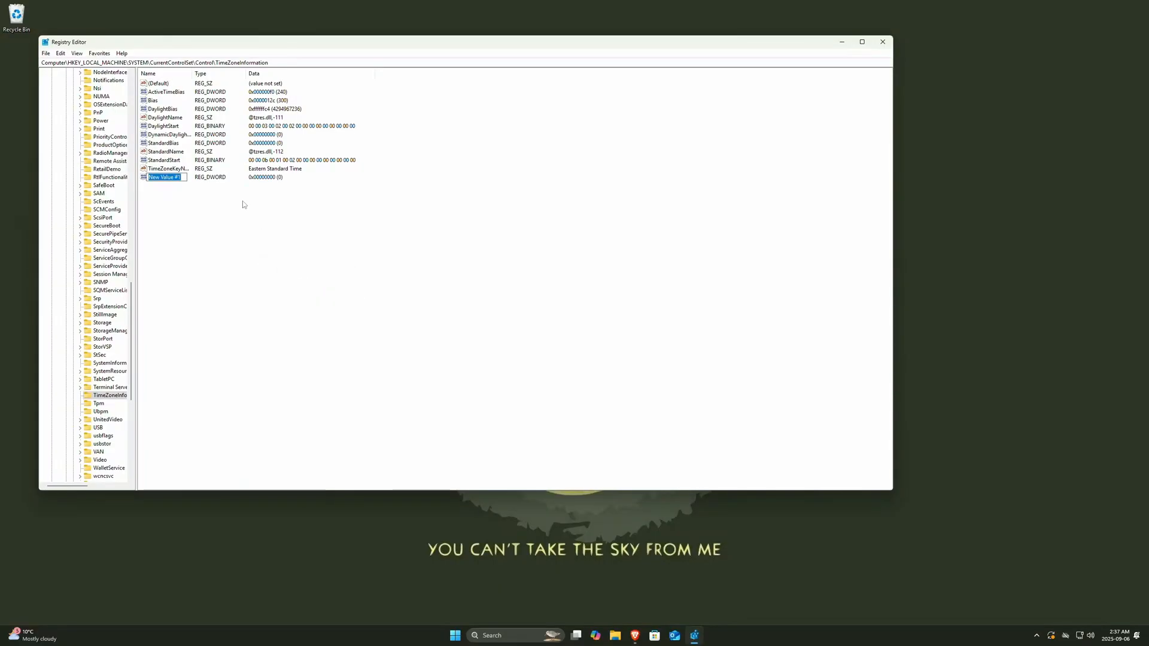
pyautogui.write('R')
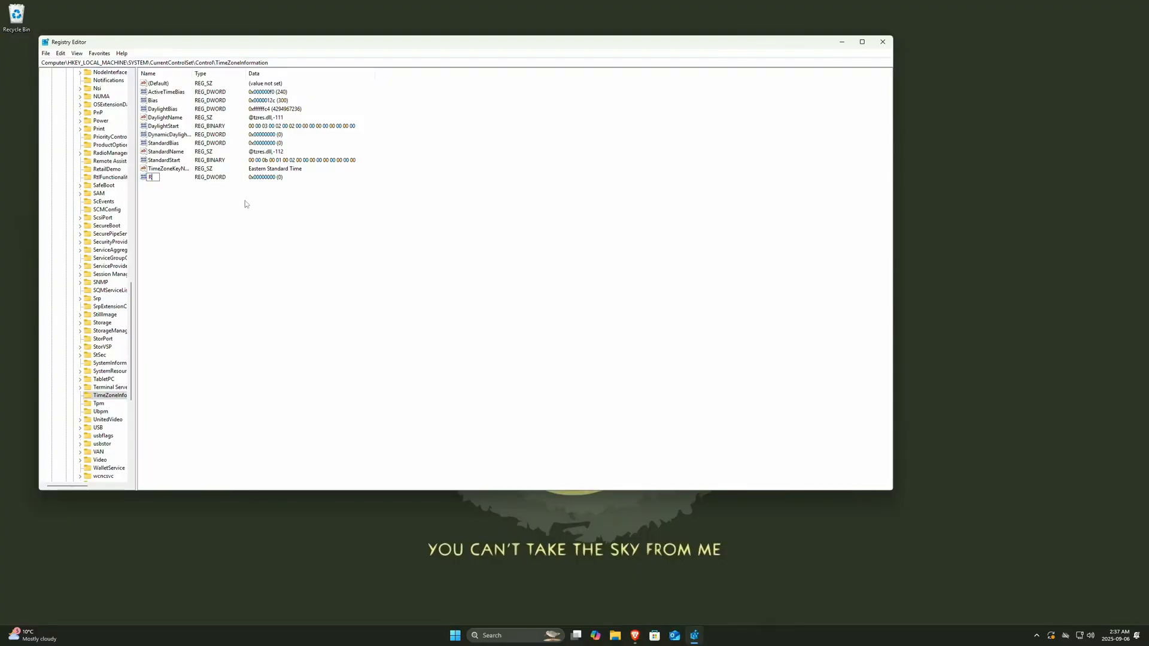
pyautogui.write('ealTimeIsUnive...')
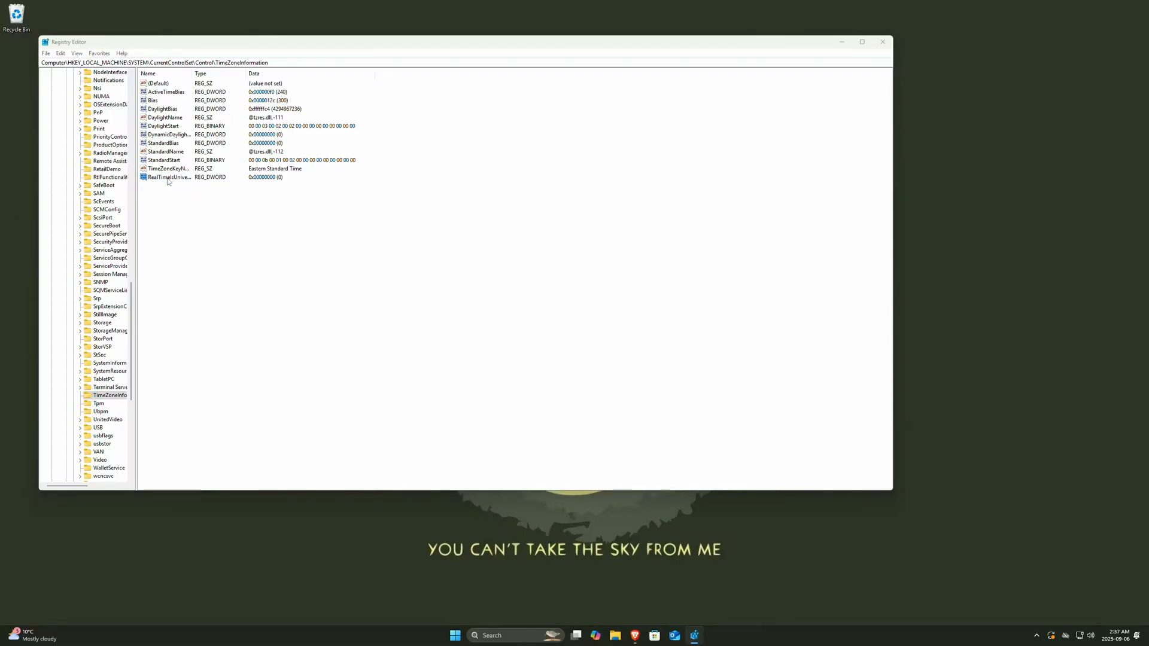
# Set RealTimeIsUniversal's data to 1 and close Registry Editor
pyautogui.doubleClick(167, 178)
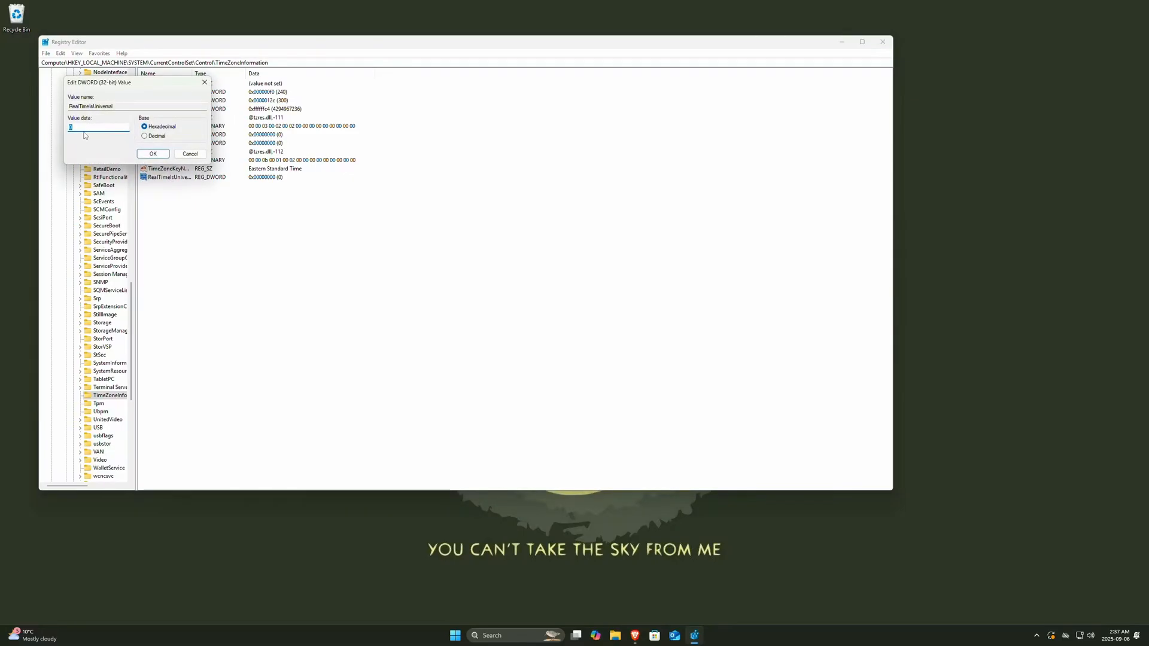
pyautogui.write('1')
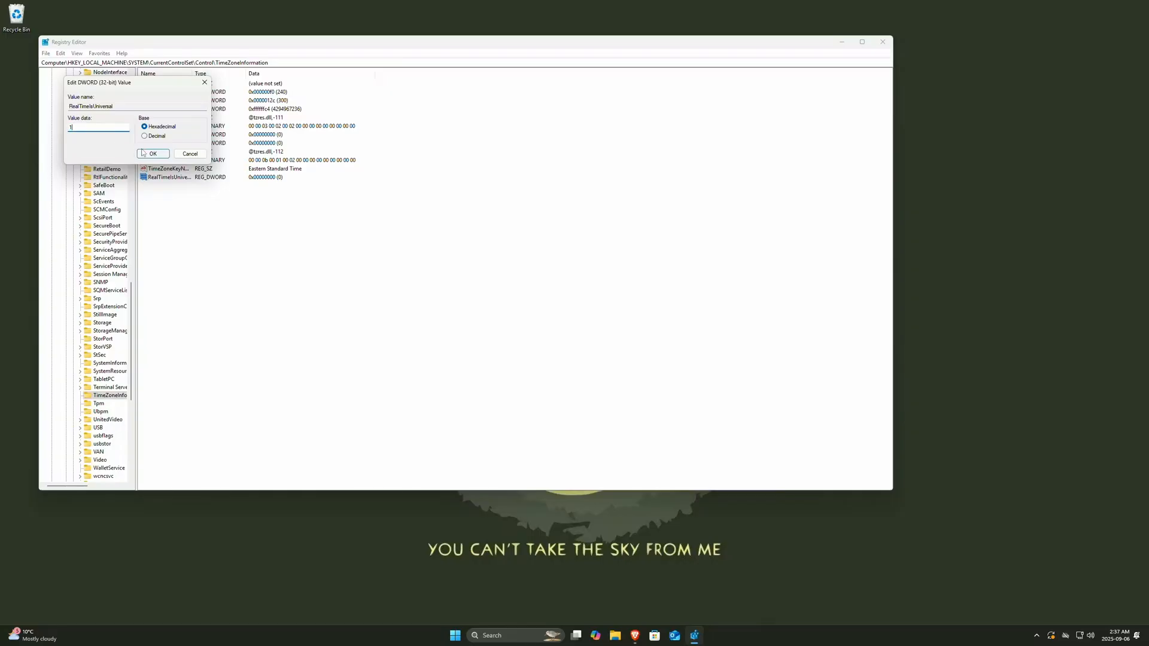
pyautogui.click(152, 153)
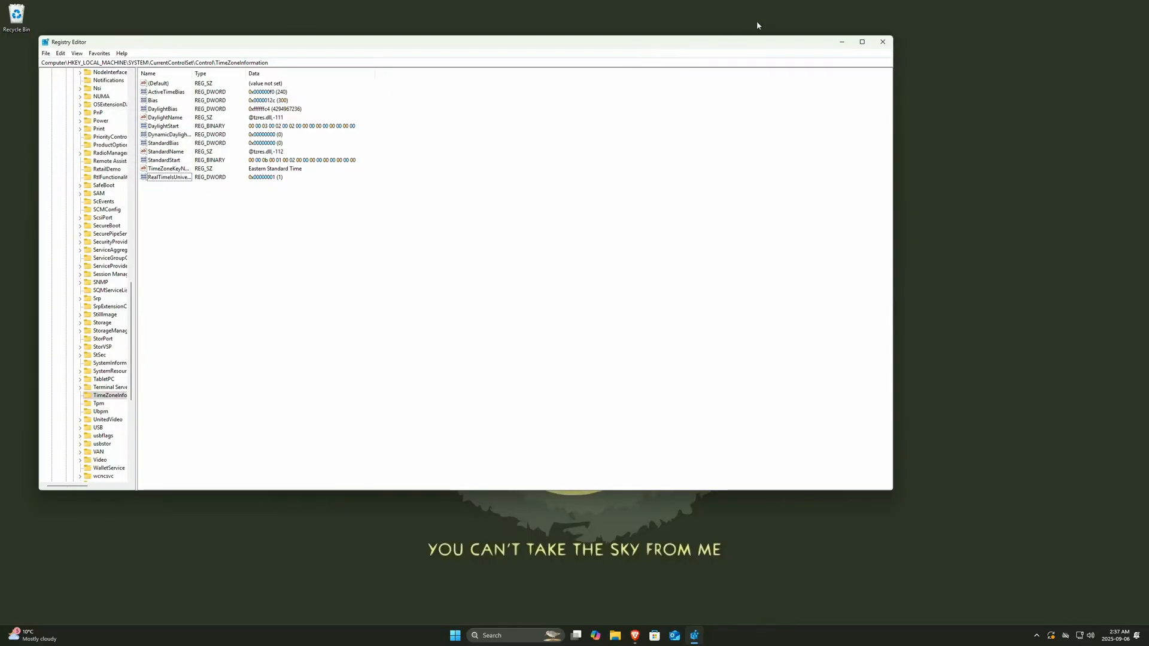
pyautogui.click(882, 42)
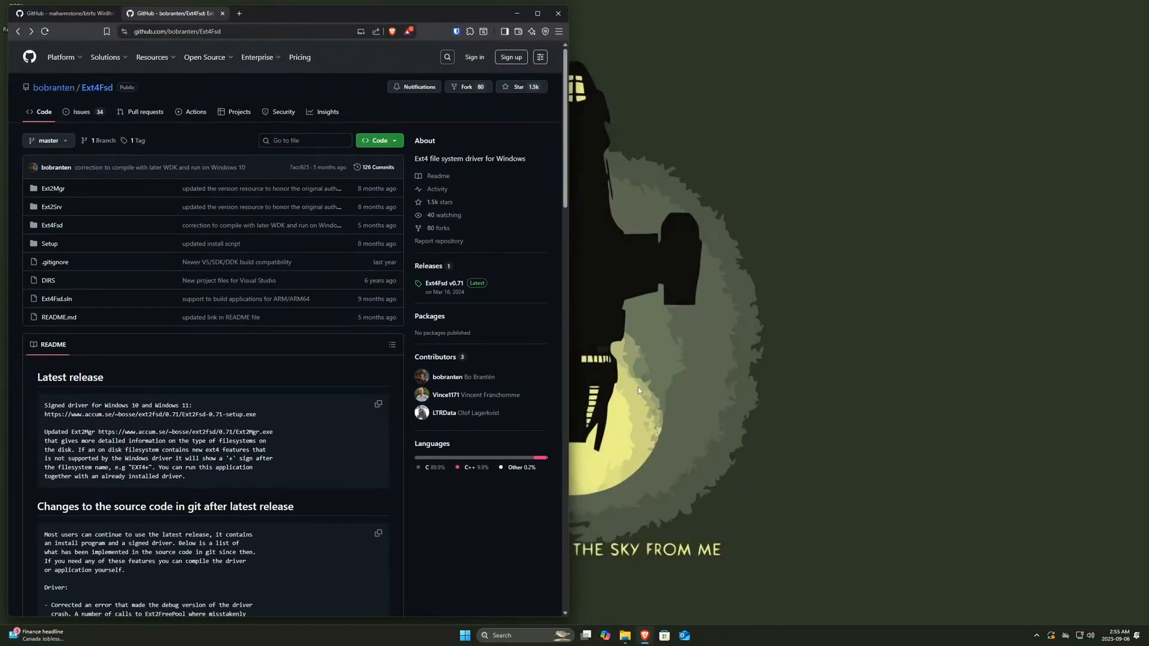
pyautogui.moveTo(309, 491)
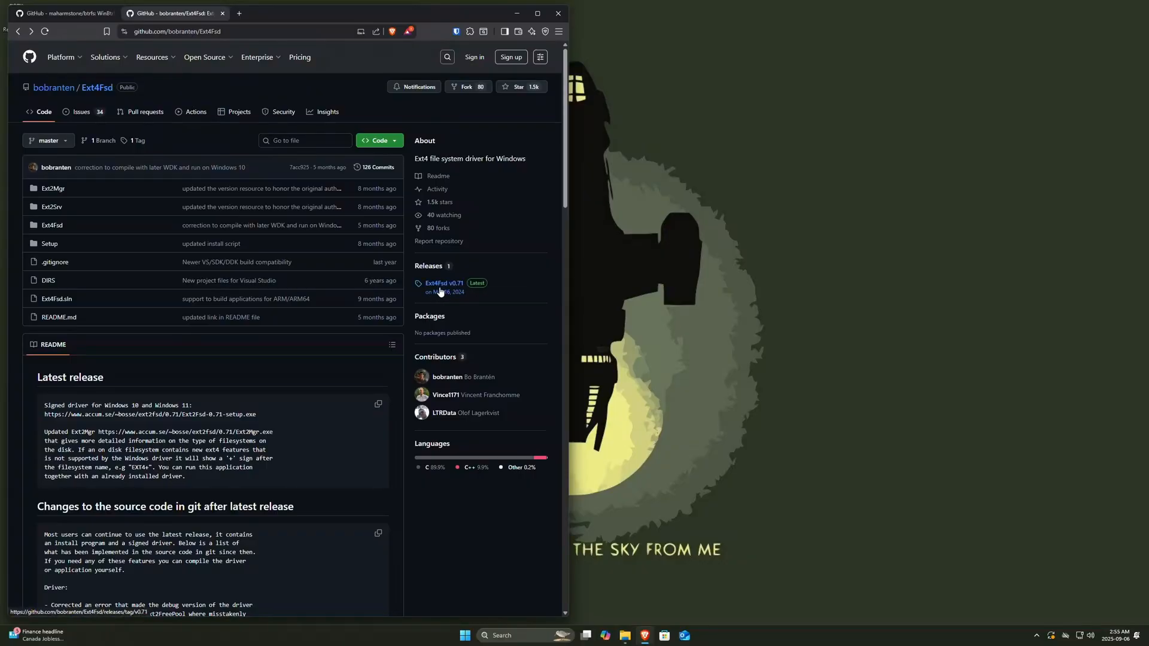
# Download Ext2Fsd-0.71-setup.exe from the Ext4Fsd v0.71 release, then switch to the WinBtrfs repo
pyautogui.click(443, 285)
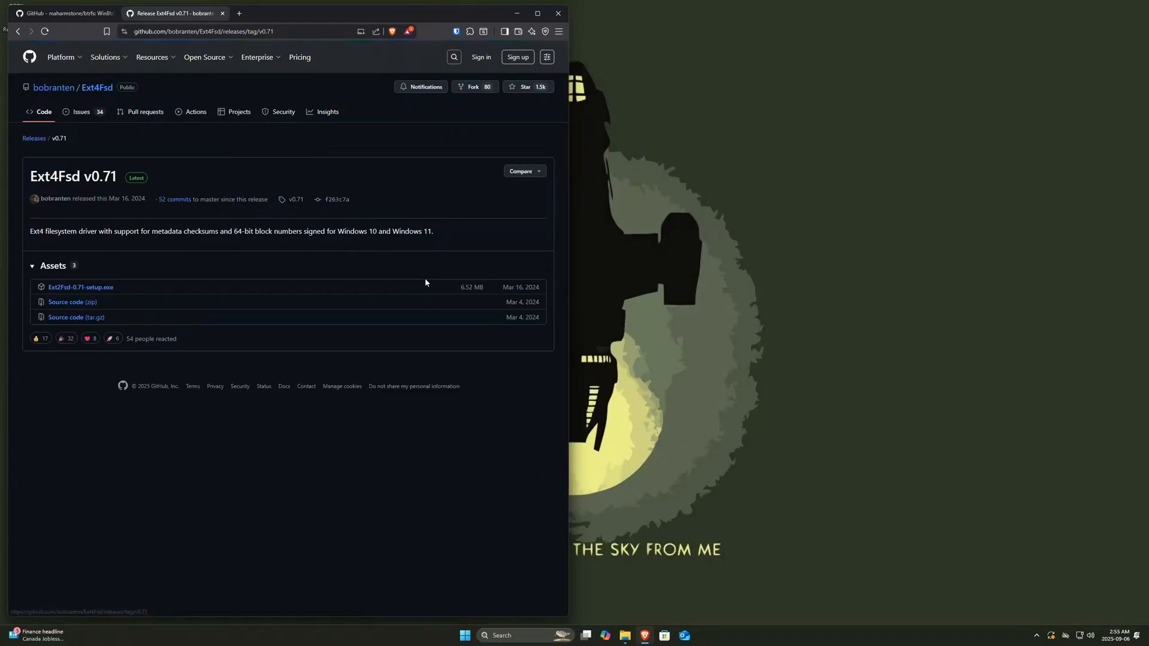
pyautogui.moveTo(80, 286)
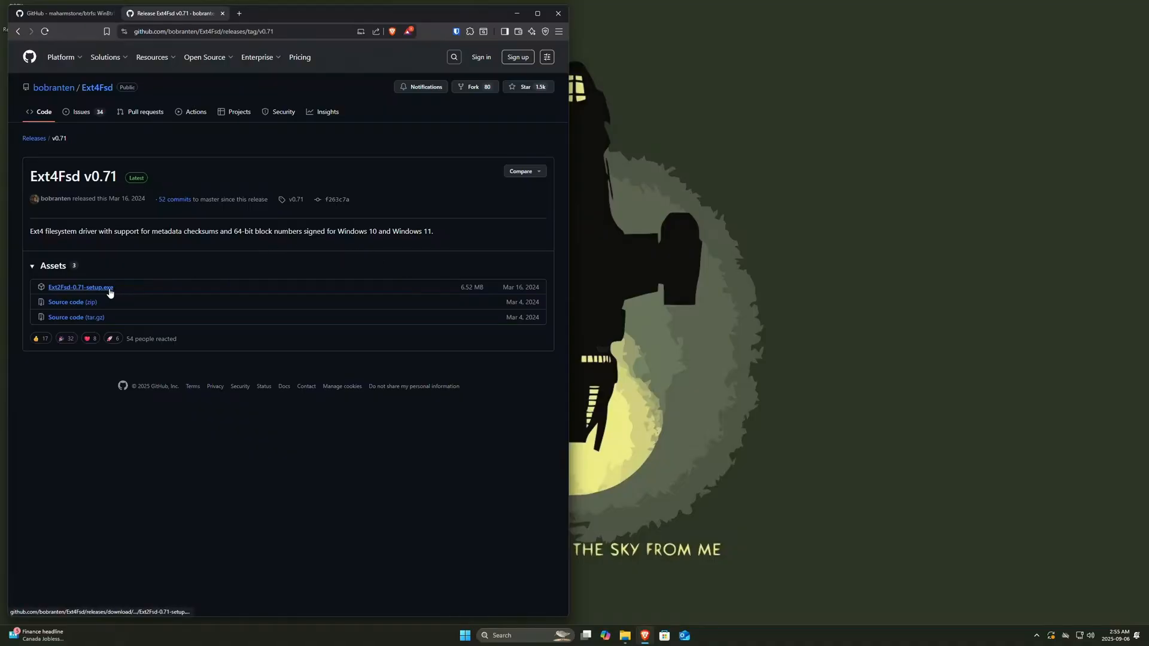
pyautogui.click(81, 286)
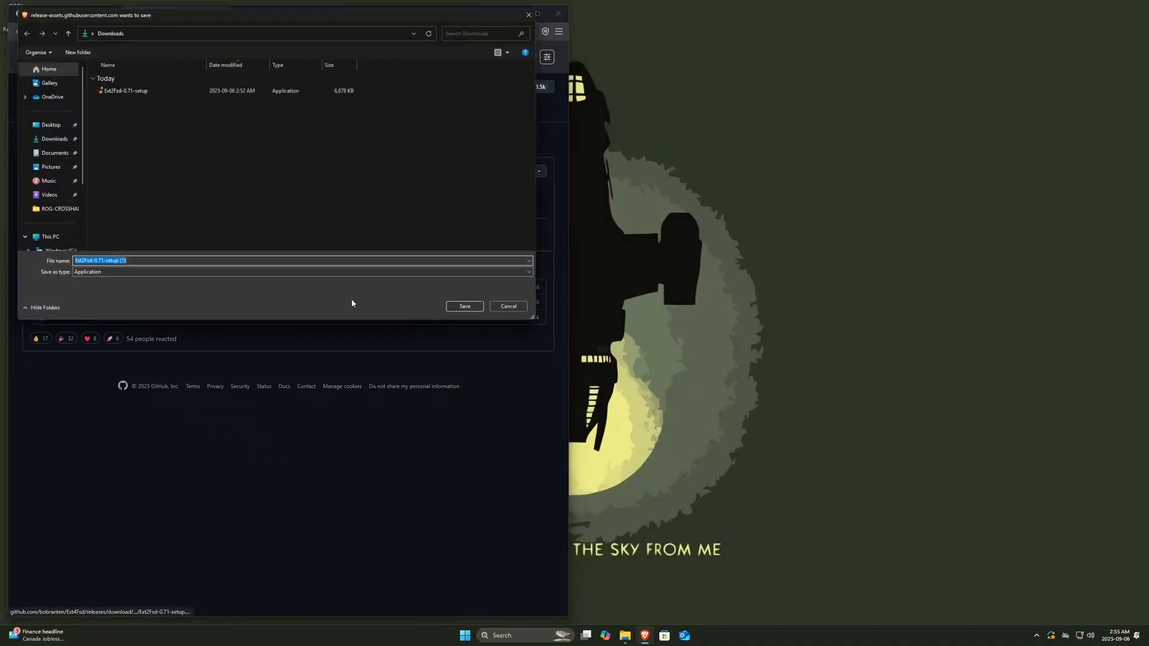
pyautogui.click(464, 306)
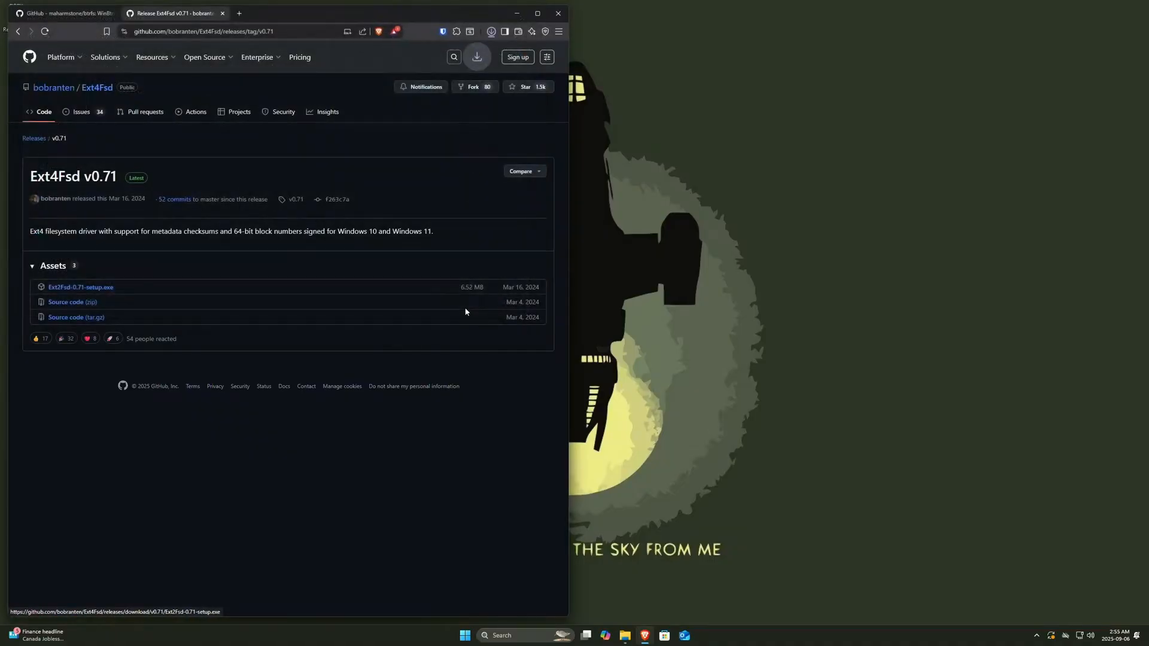
pyautogui.click(80, 286)
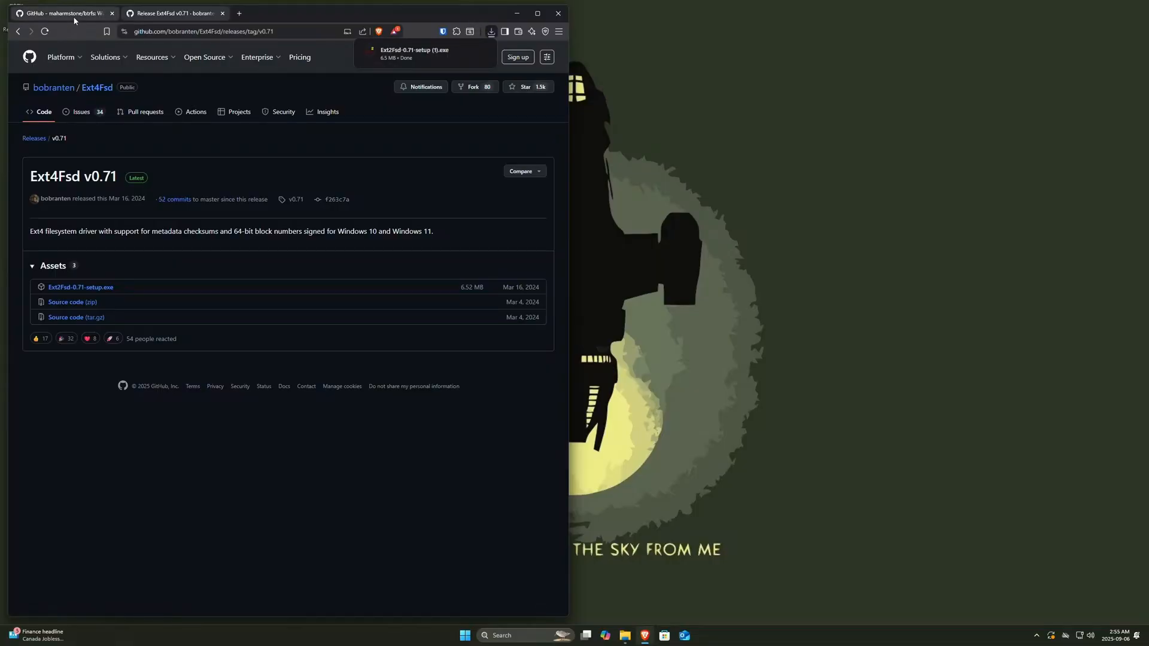
pyautogui.click(59, 13)
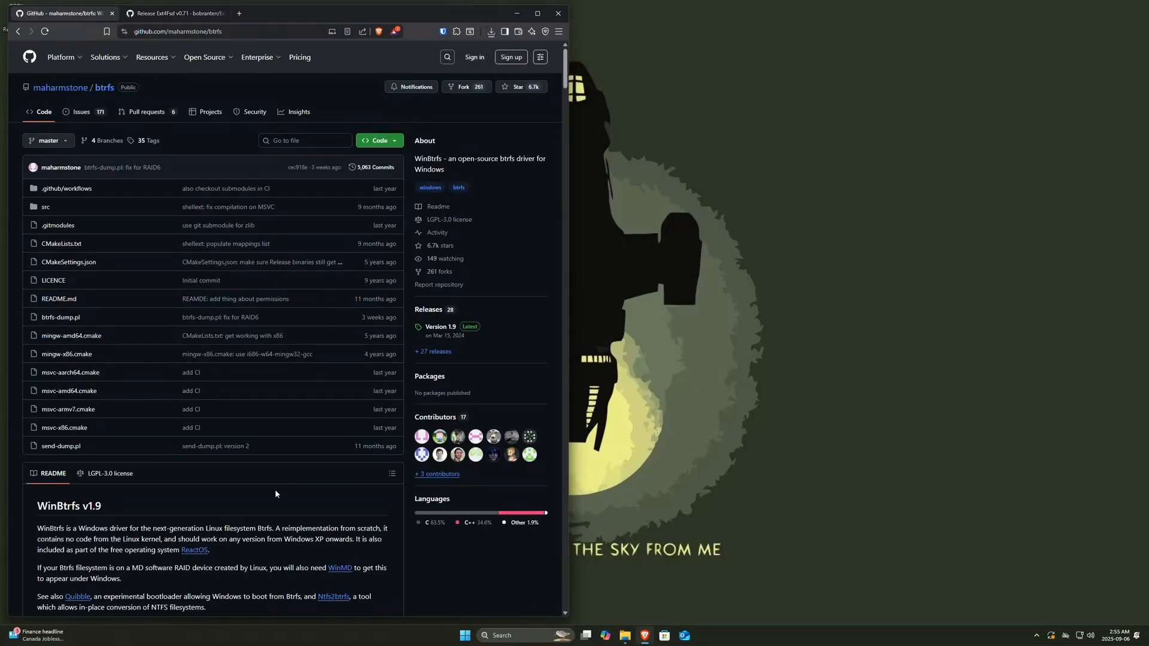
pyautogui.moveTo(527, 364)
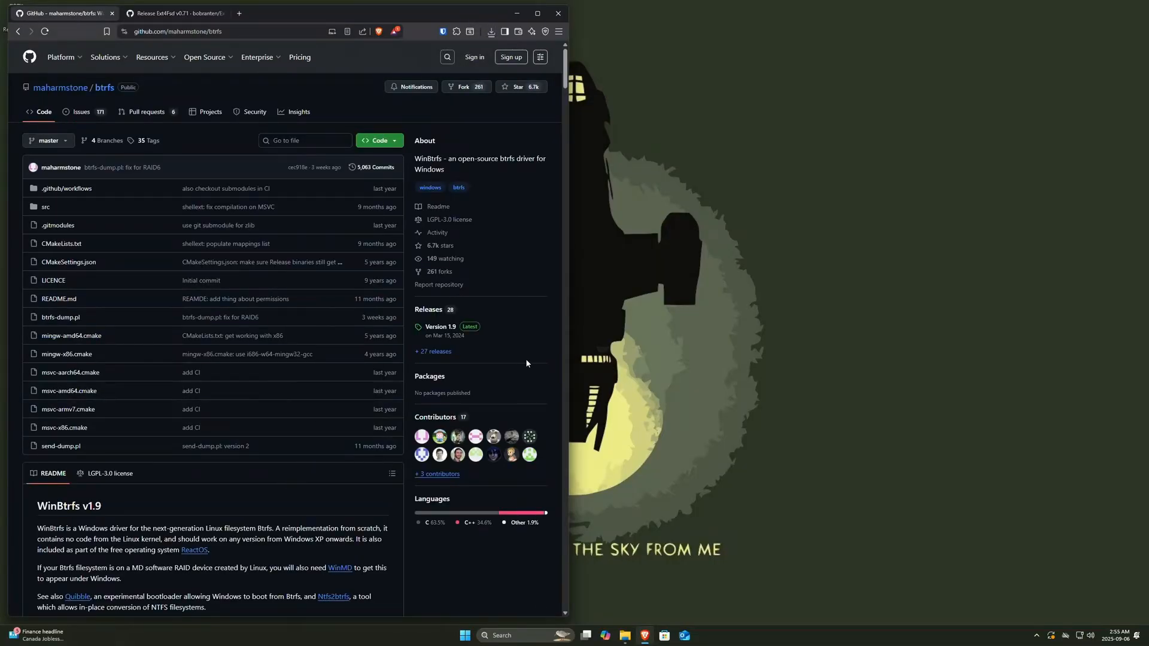
pyautogui.moveTo(441, 326)
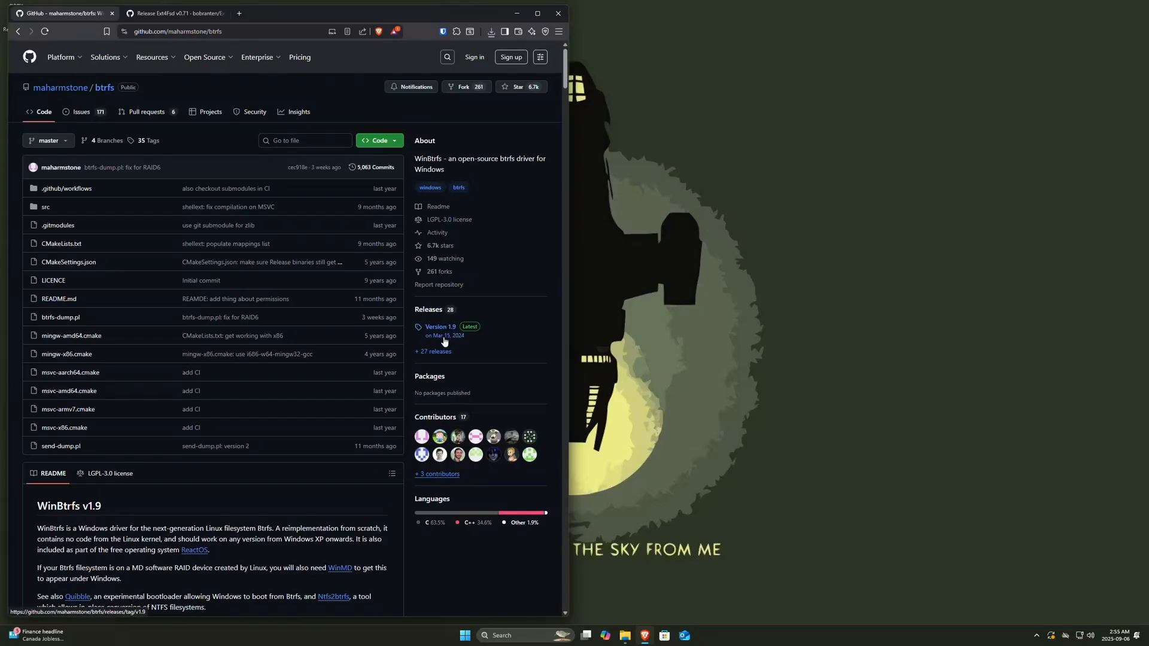
# Download btrfs-1.9.zip from the WinBtrfs Version 1.9 release and close the browser with both tabs
pyautogui.click(440, 326)
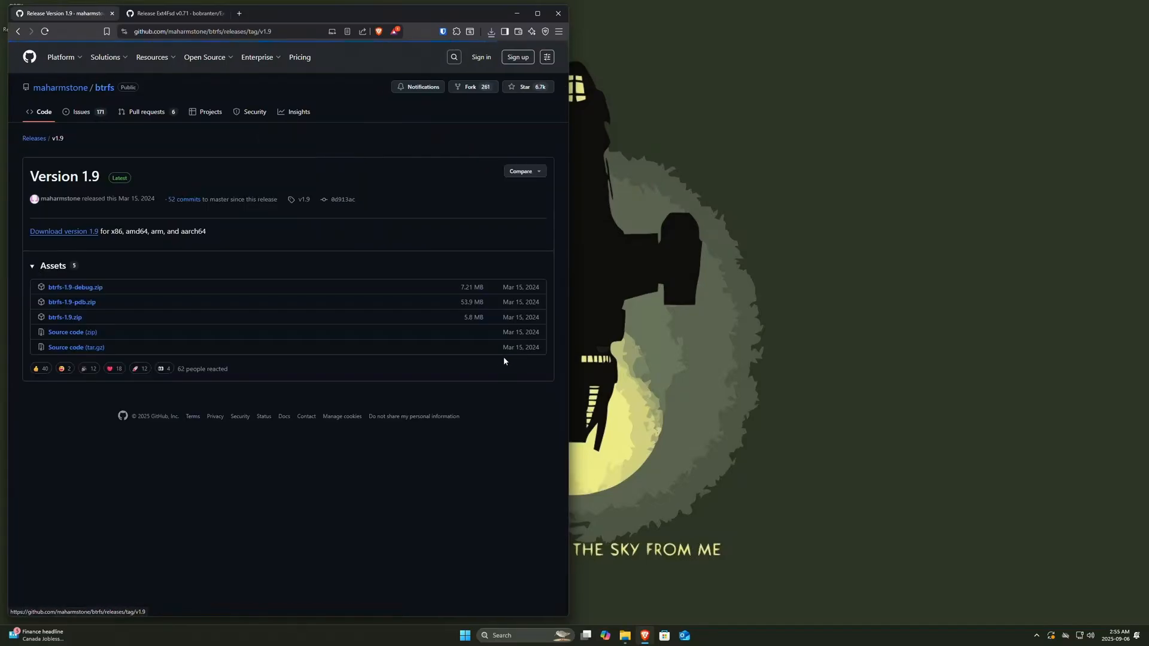
pyautogui.moveTo(122, 316)
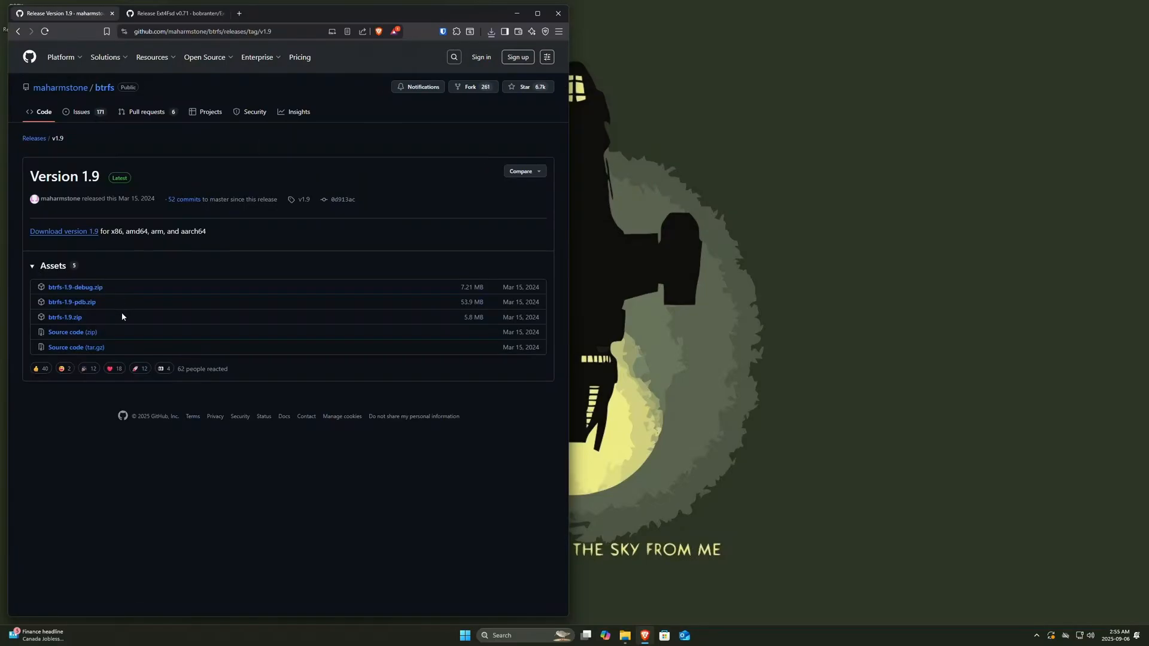
pyautogui.moveTo(64, 316)
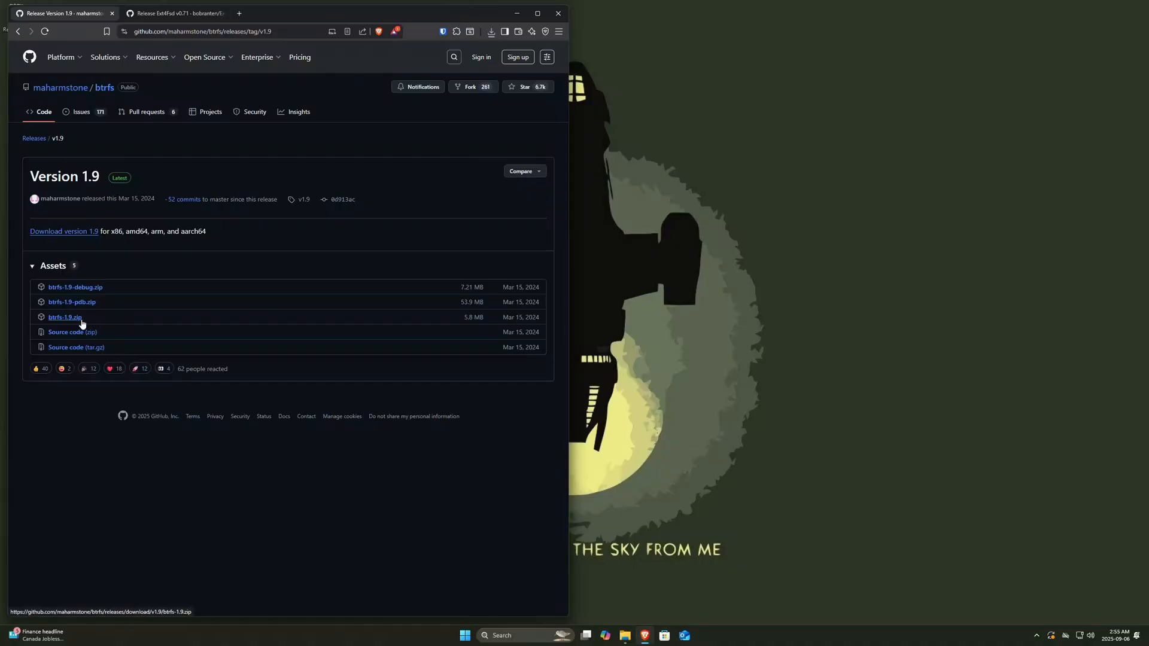
pyautogui.moveTo(77, 323)
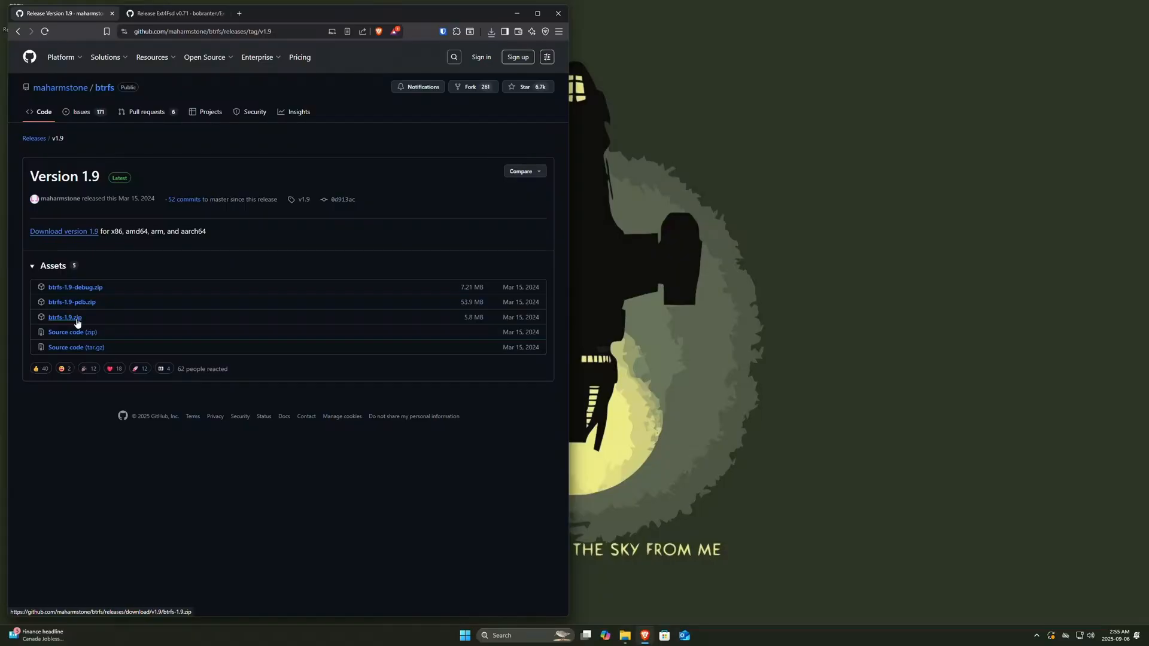
pyautogui.click(65, 317)
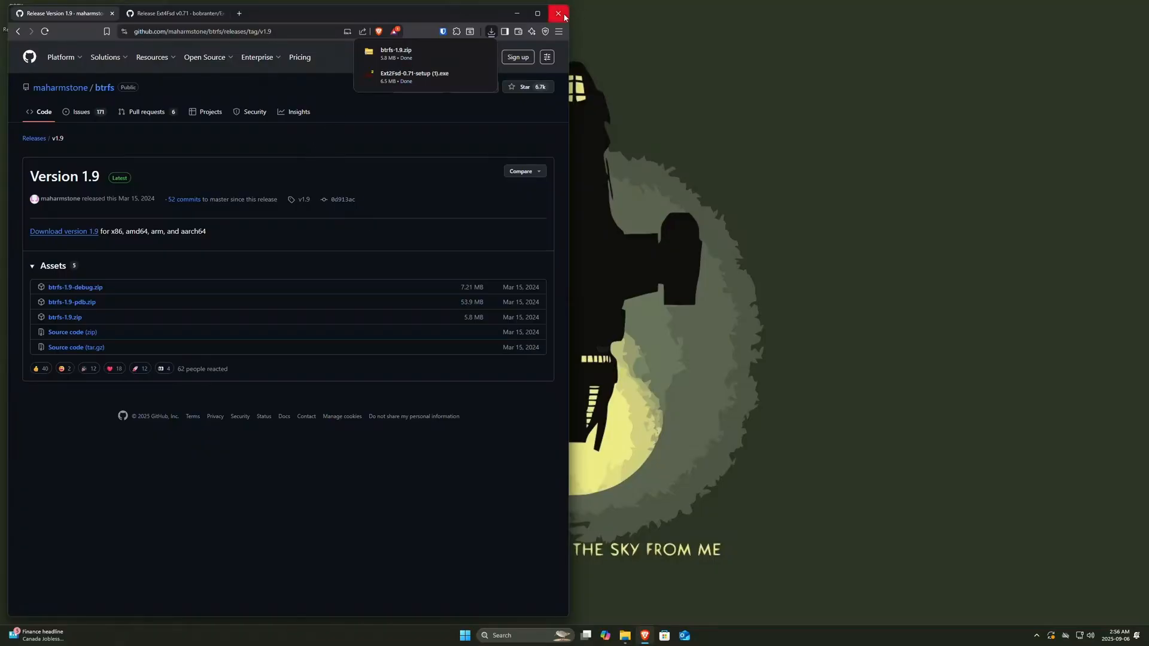
pyautogui.click(559, 13)
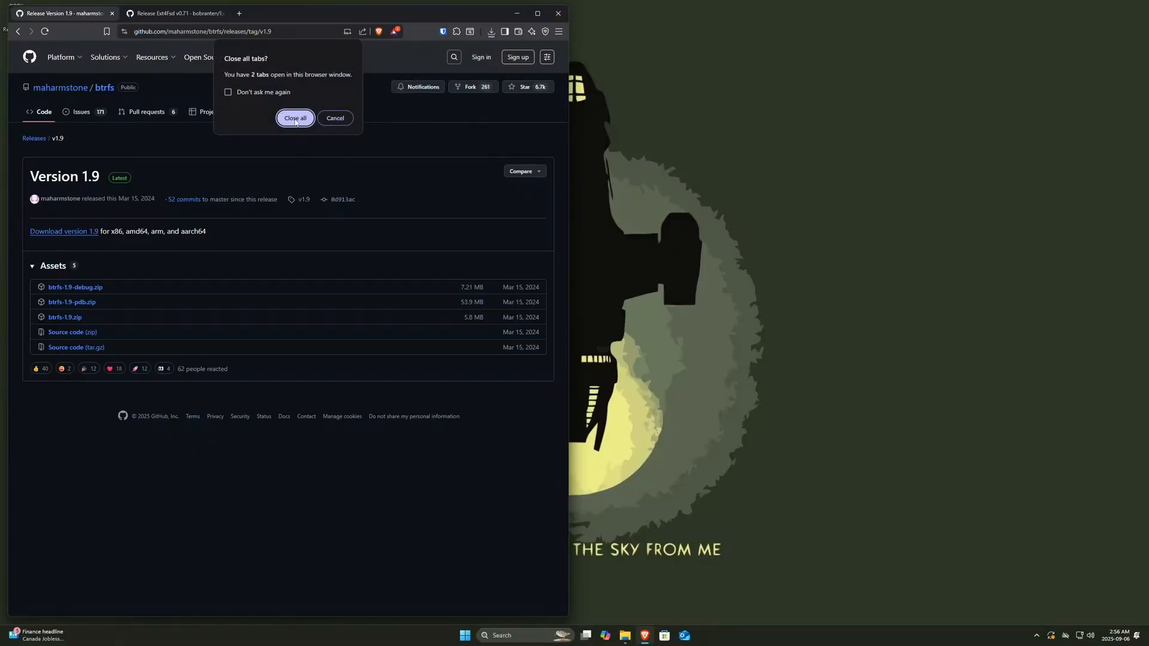
pyautogui.click(294, 119)
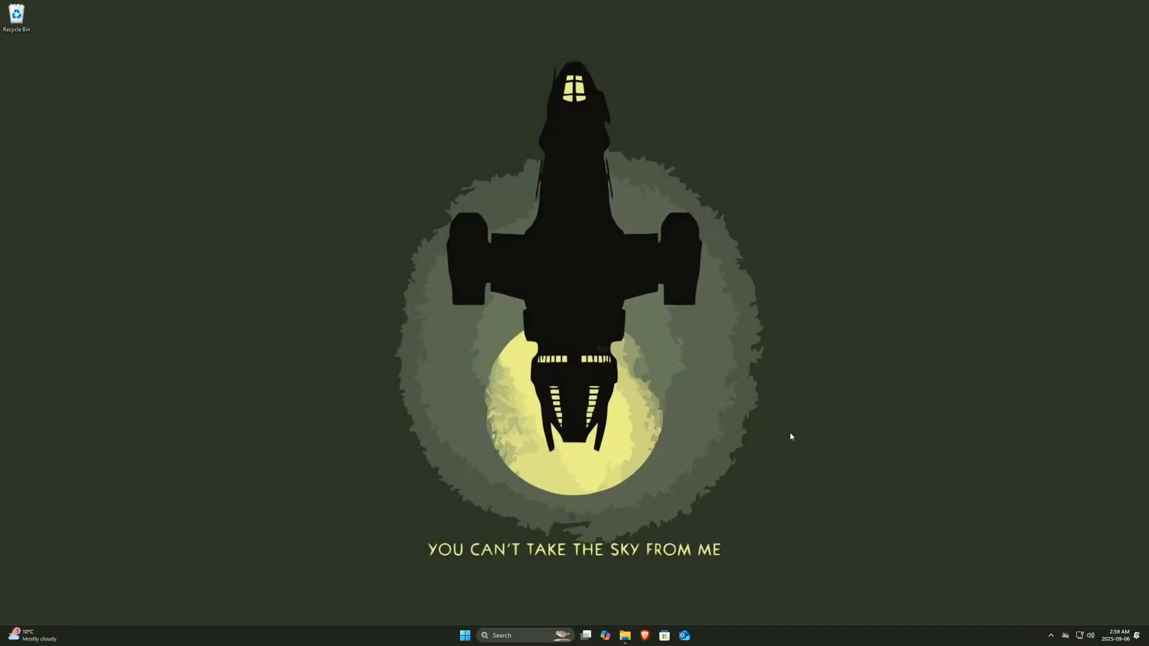
# Launch the Ext2Fsd 0.71 setup from Downloads and allow it through UAC
pyautogui.click(625, 635)
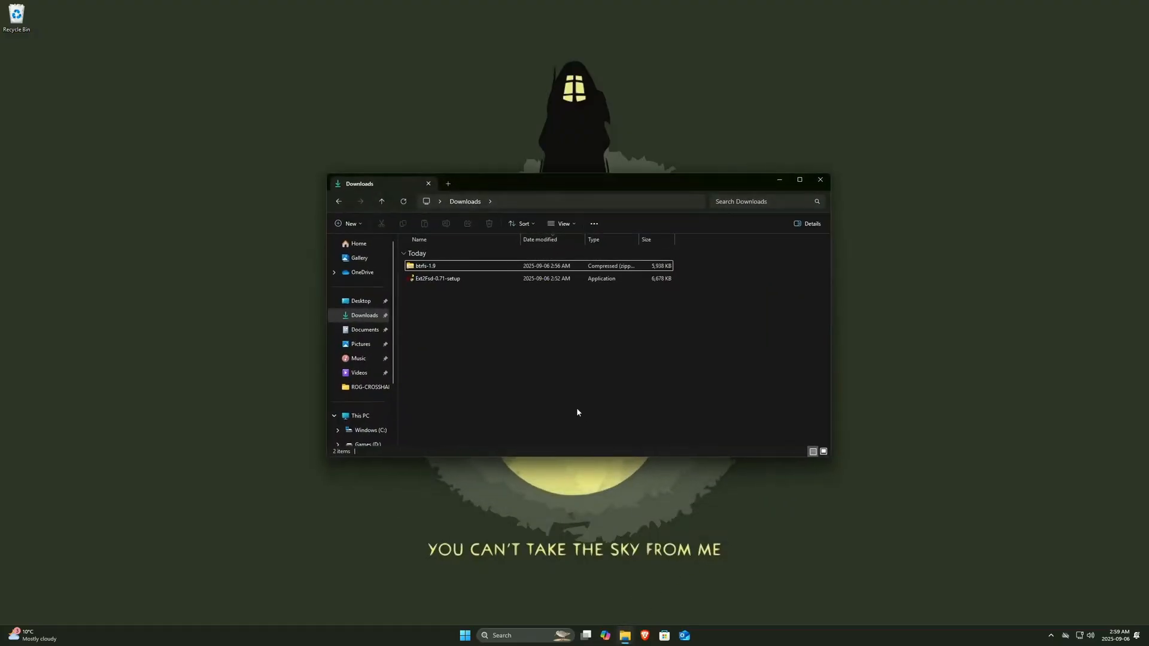
pyautogui.click(438, 279)
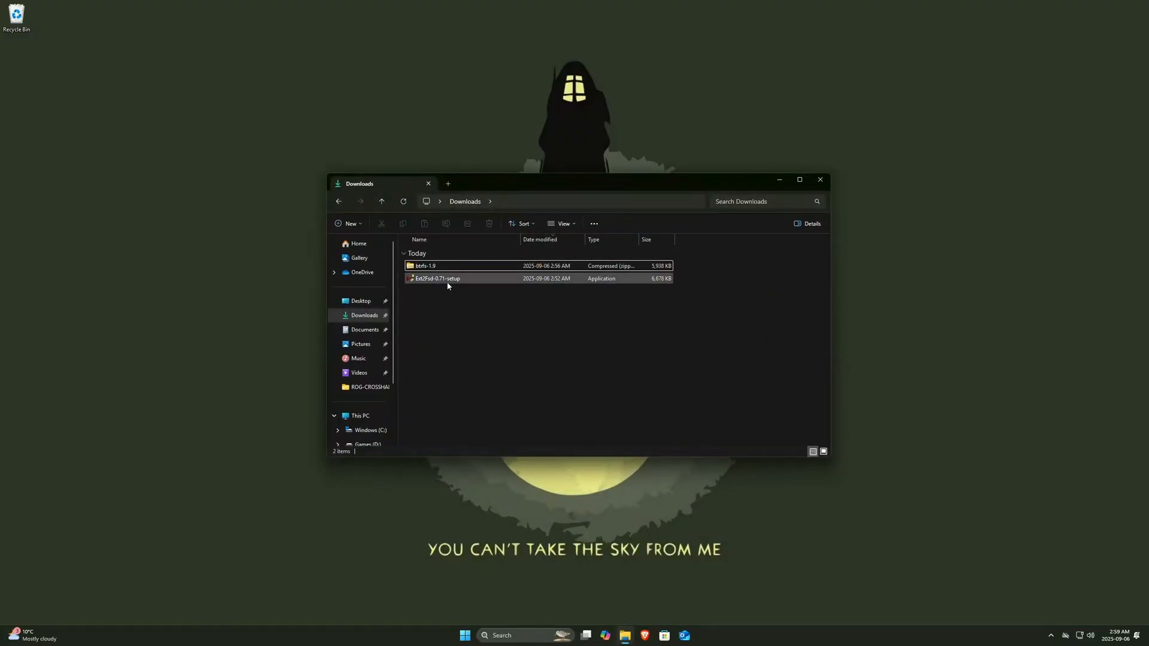
pyautogui.click(438, 279)
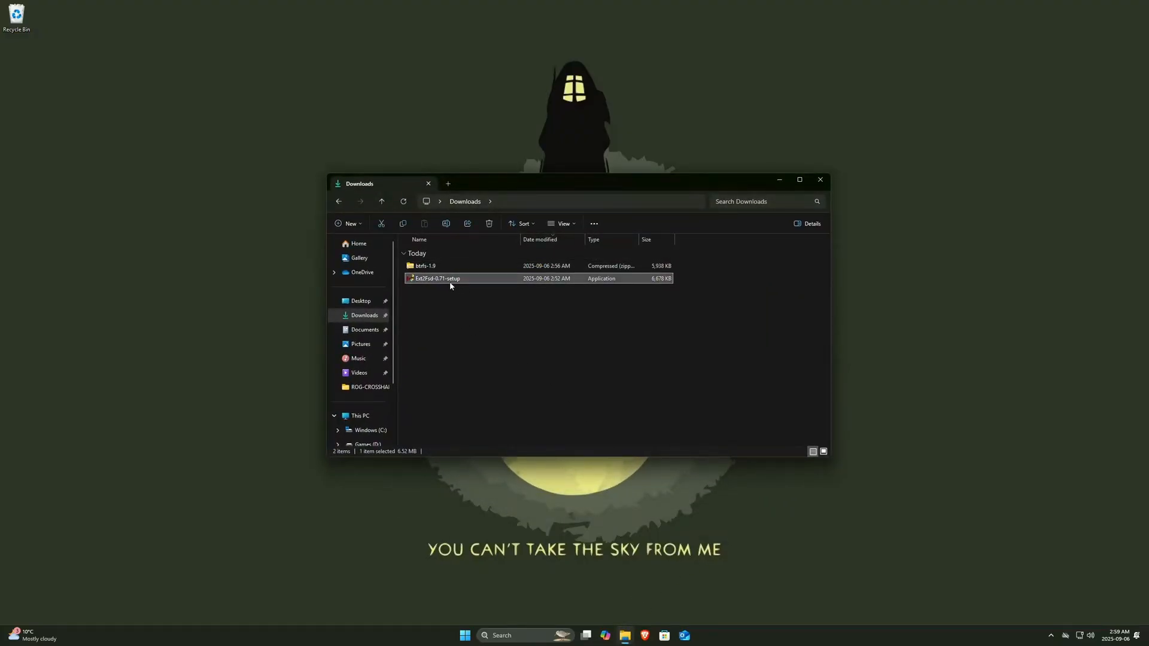
pyautogui.doubleClick(438, 279)
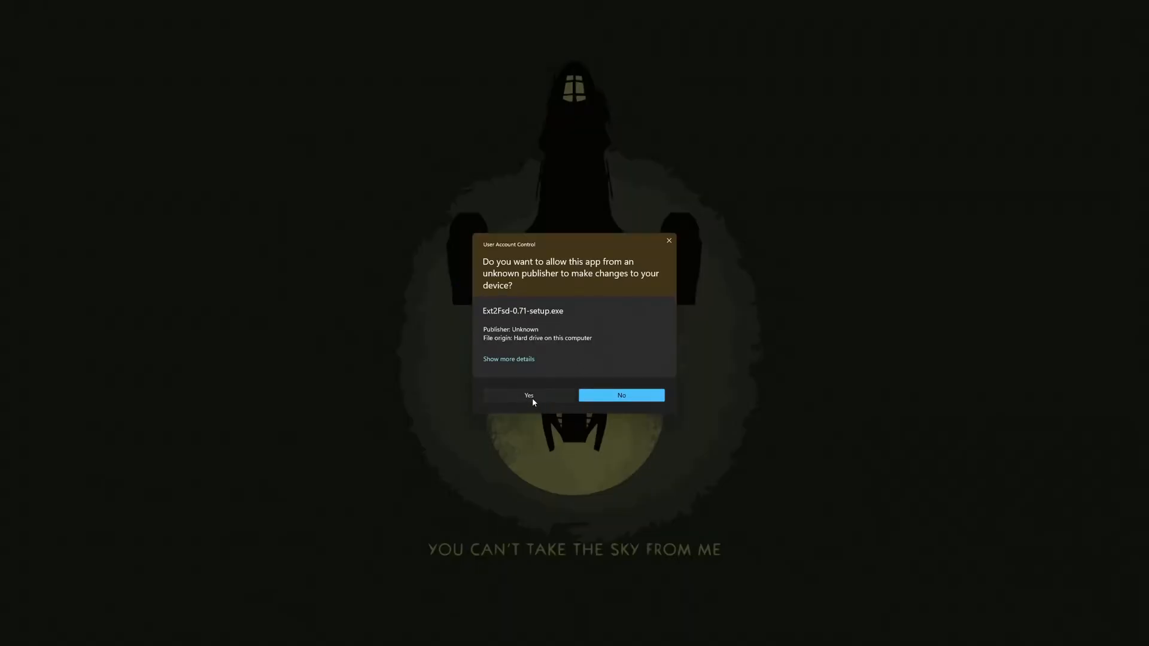
pyautogui.click(528, 395)
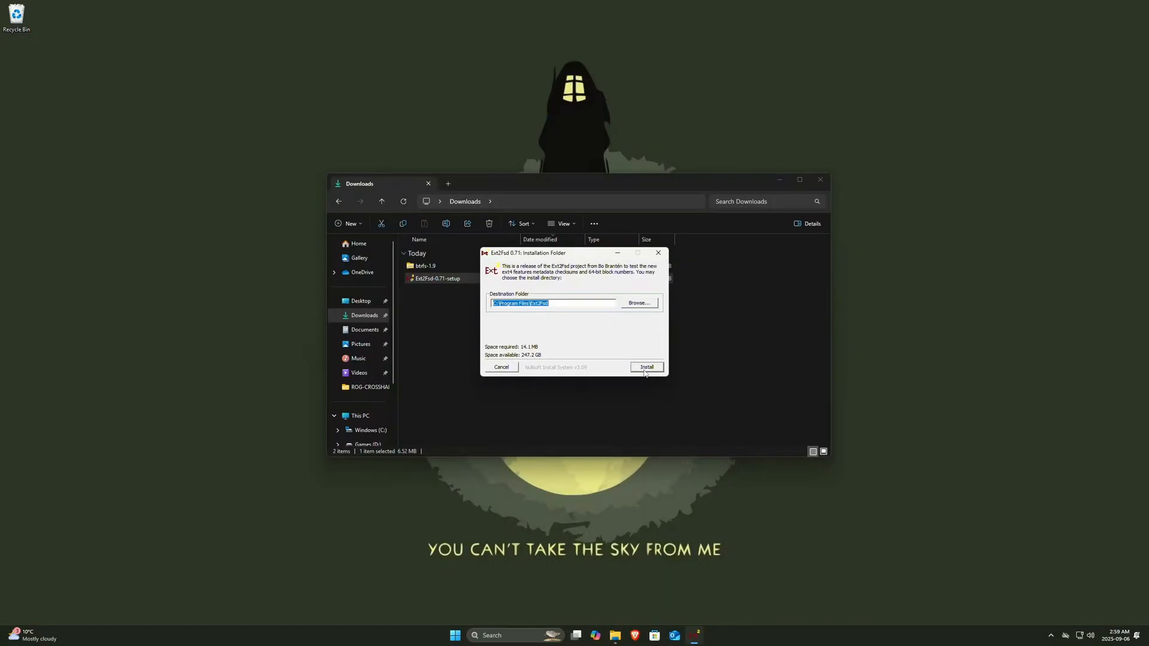
# Install Ext2Fsd into the default Program Files folder and close the finished installer
pyautogui.click(645, 368)
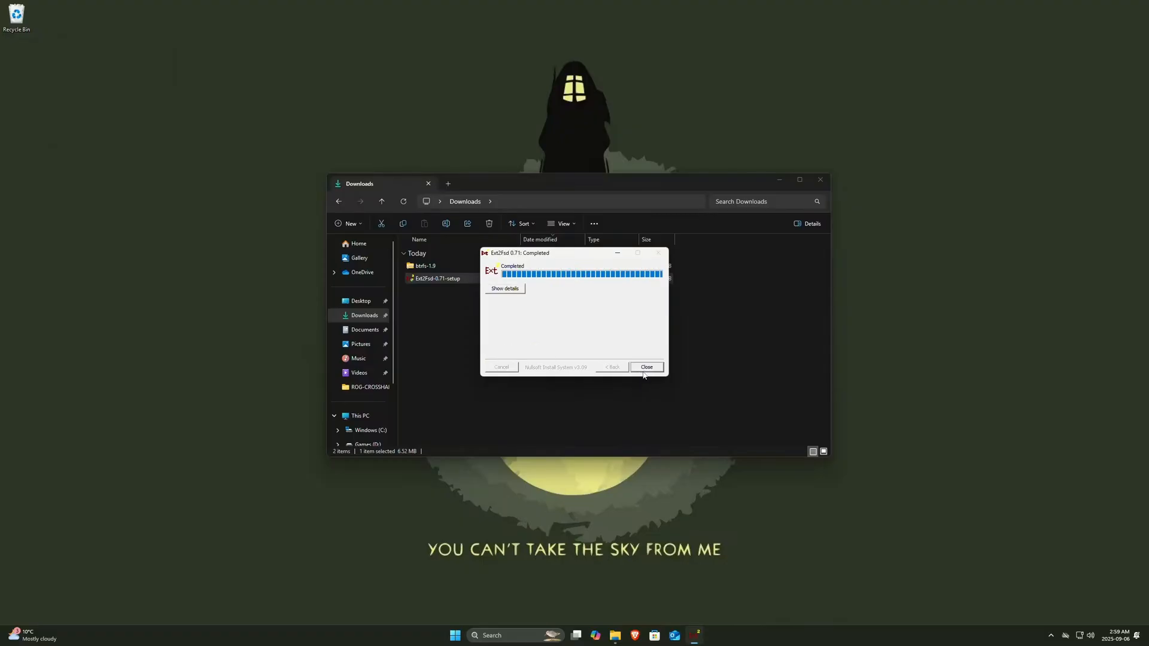
pyautogui.moveTo(566, 300)
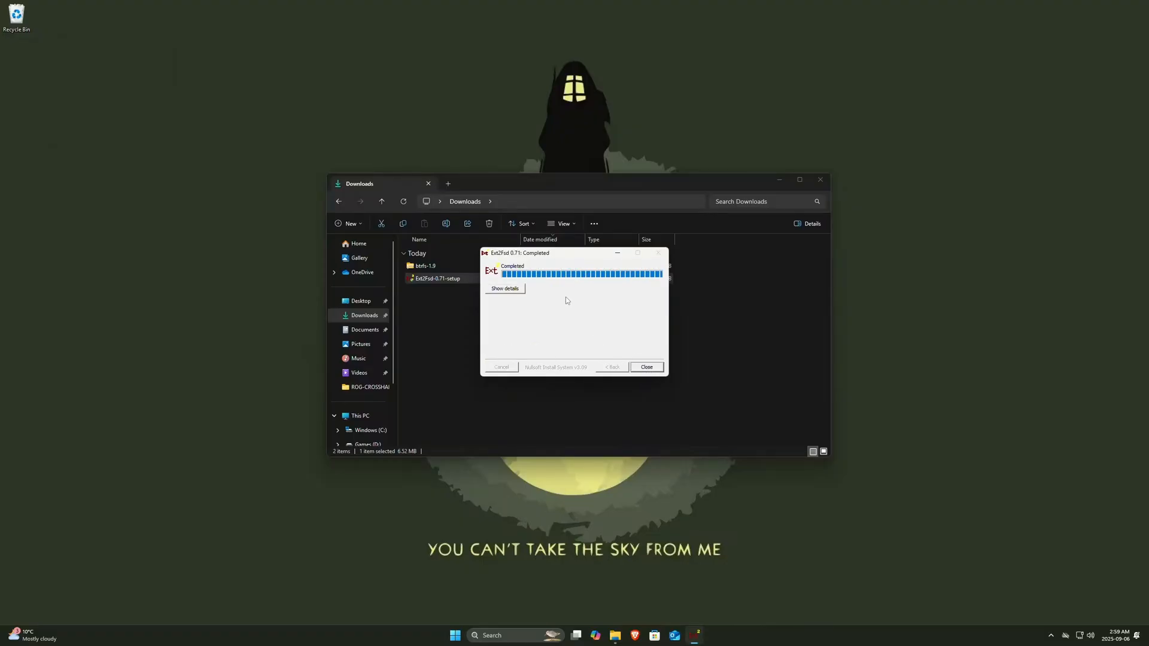
pyautogui.click(645, 366)
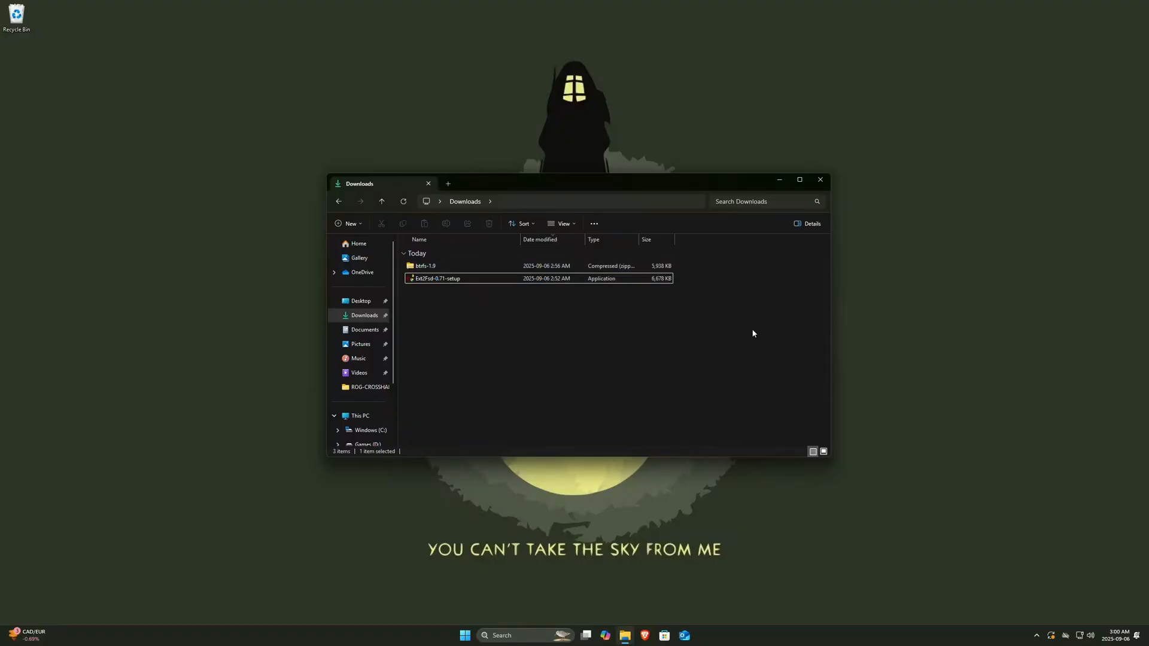
# Extract btrfs-1.9.zip into the btrfs-1.9 folder
pyautogui.click(425, 265)
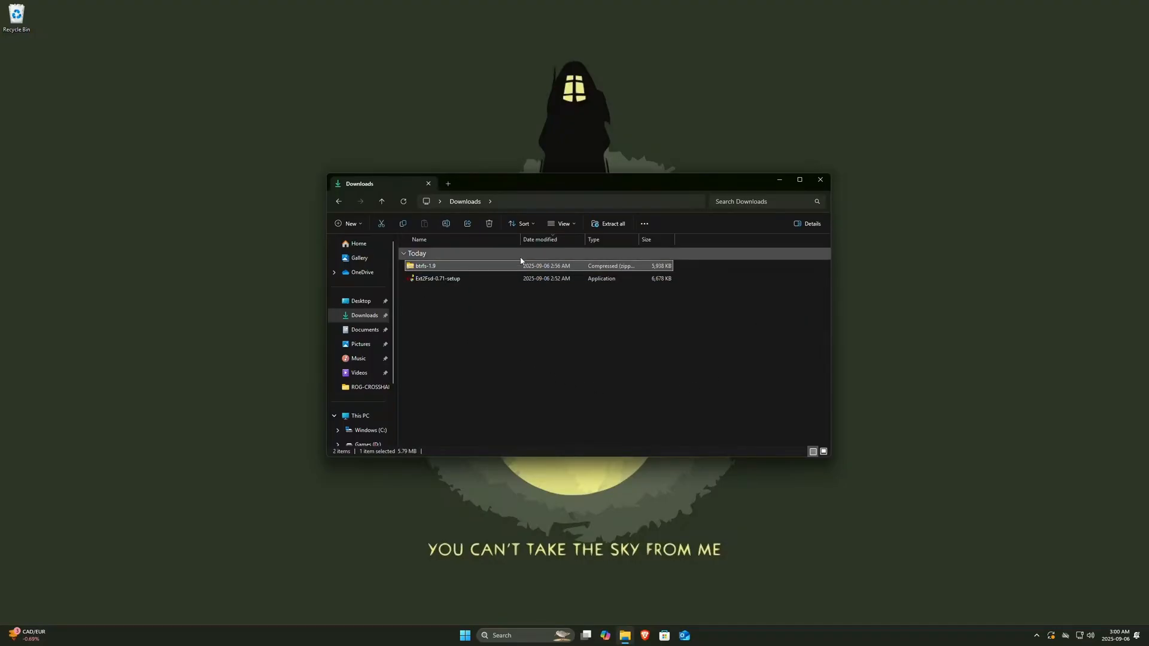
pyautogui.click(611, 223)
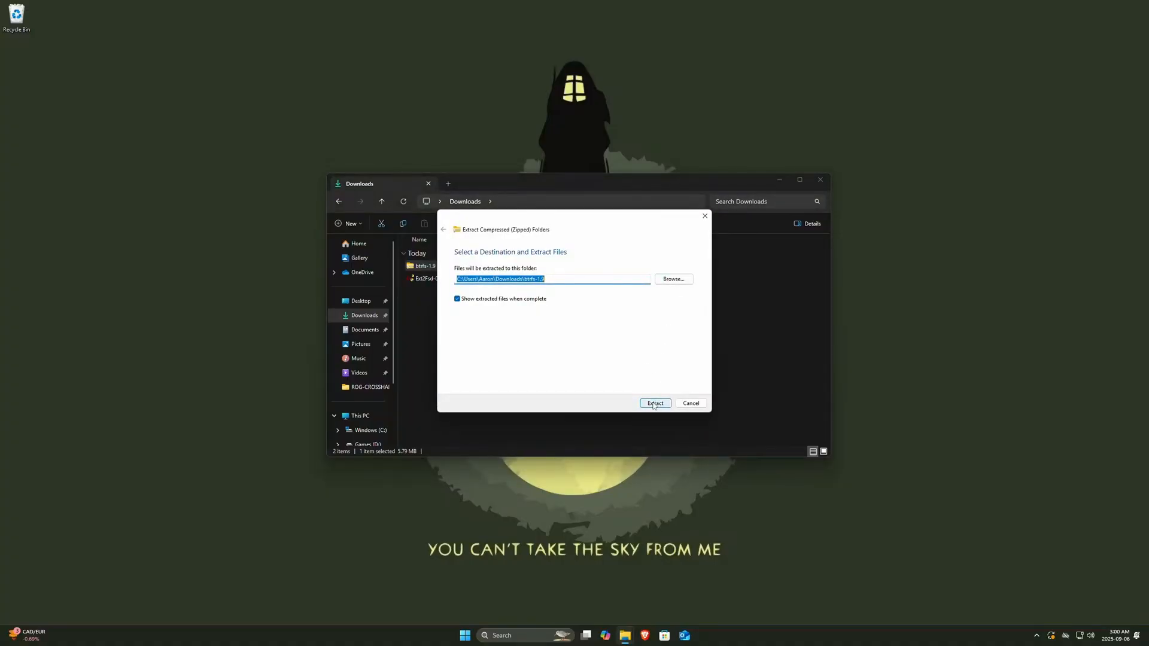
pyautogui.click(655, 403)
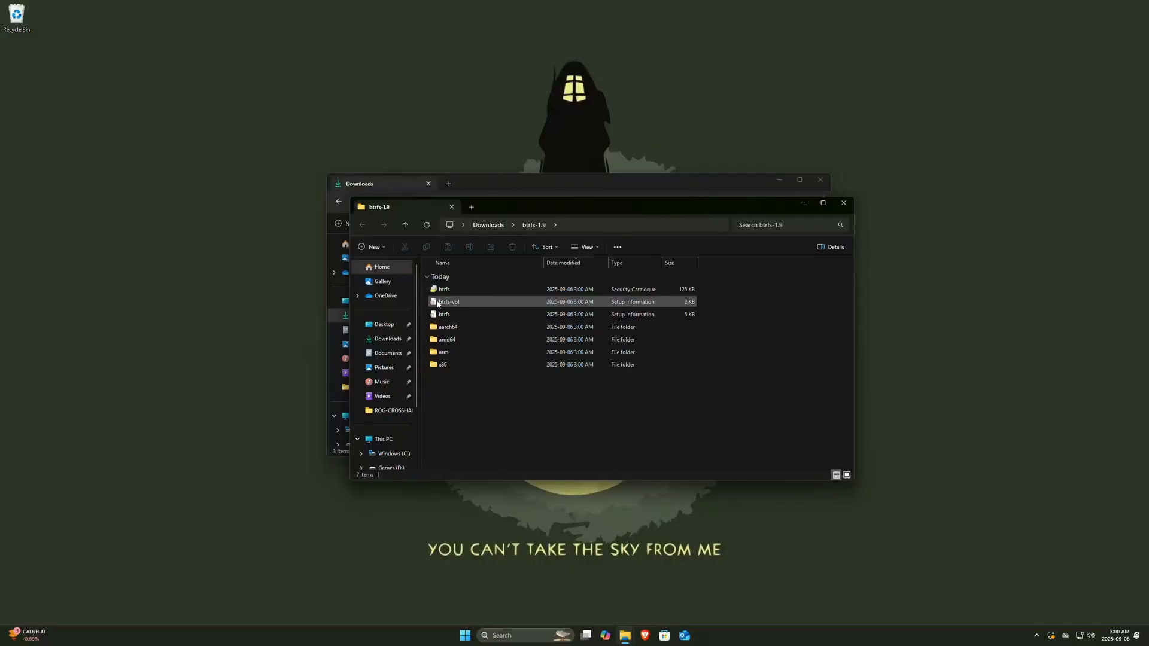
pyautogui.moveTo(448, 302)
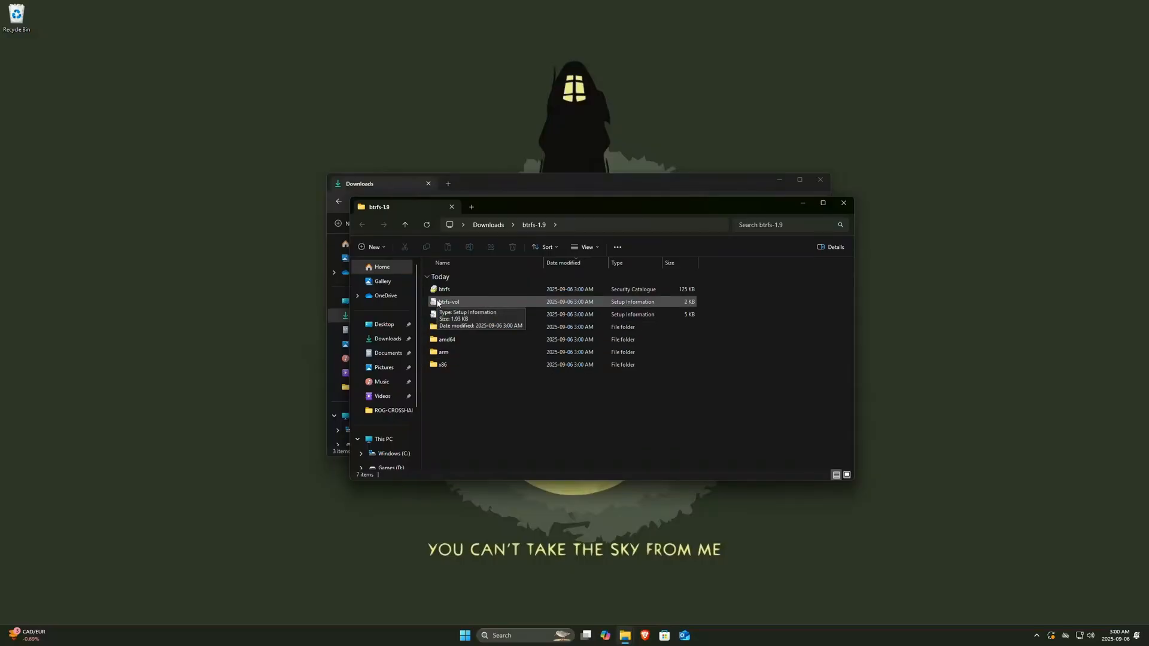
# Install the WinBtrfs driver from btrfs-vol.inf, then close both Explorer windows
pyautogui.click(448, 302)
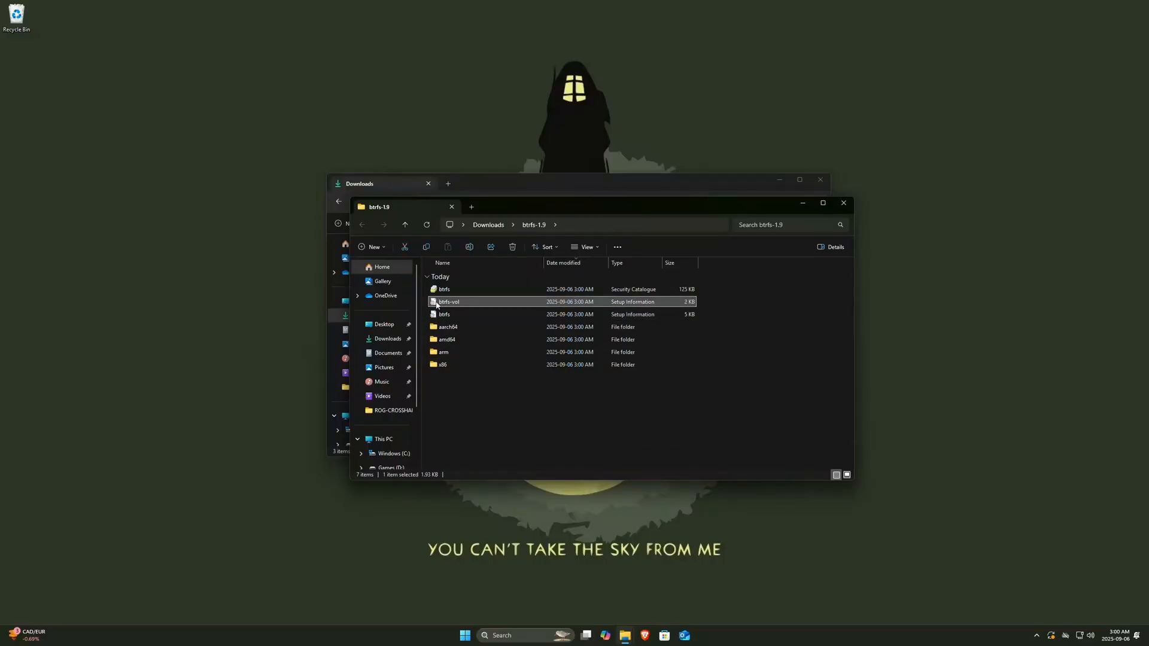
pyautogui.moveTo(449, 302)
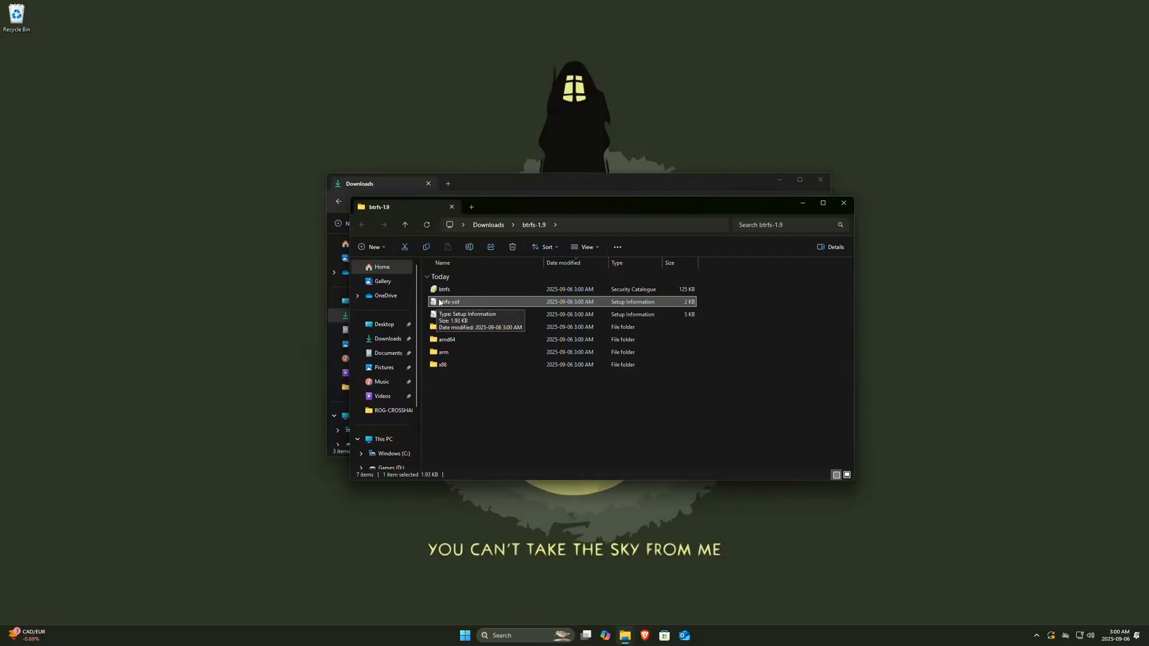
pyautogui.rightClick(449, 302)
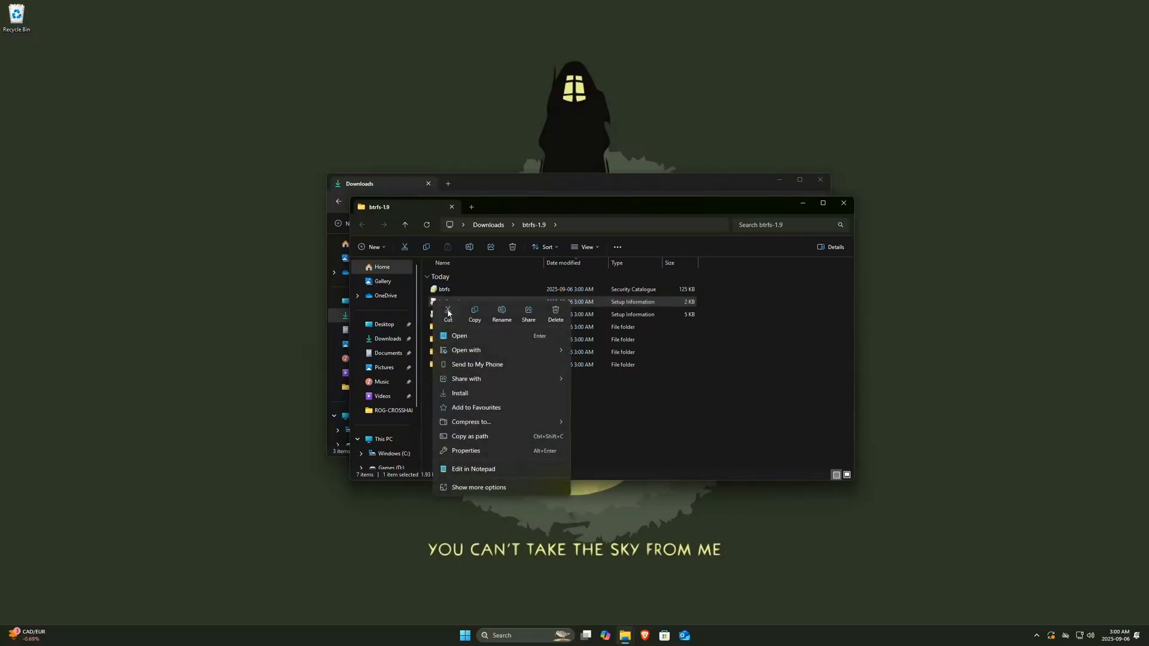
pyautogui.click(458, 335)
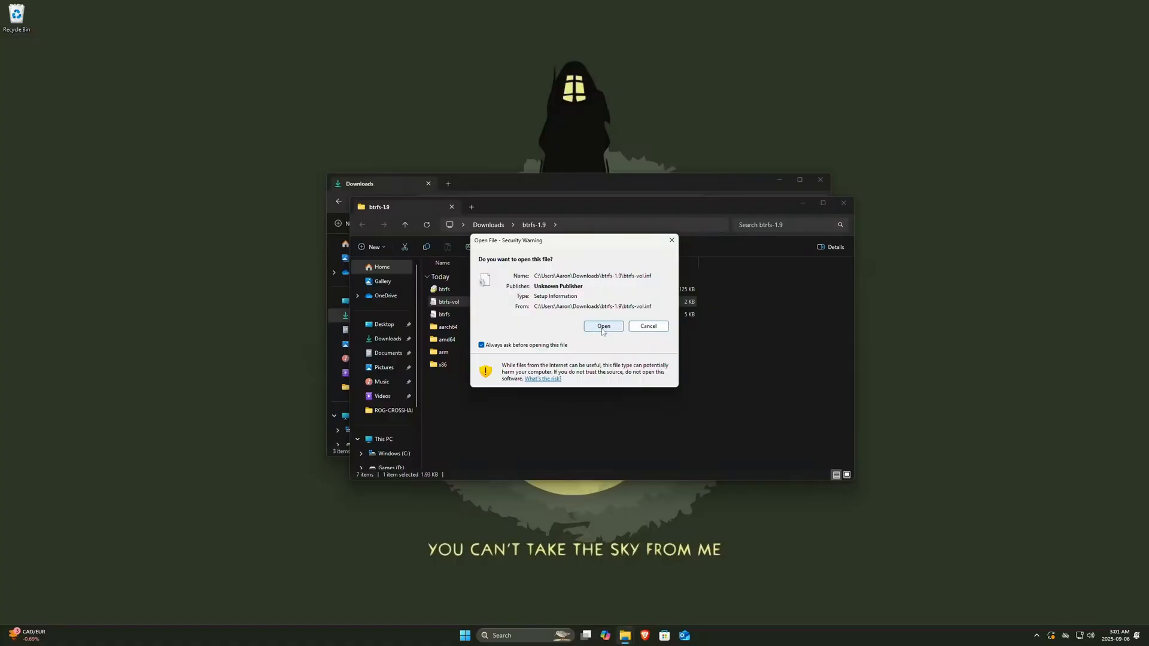
pyautogui.click(602, 326)
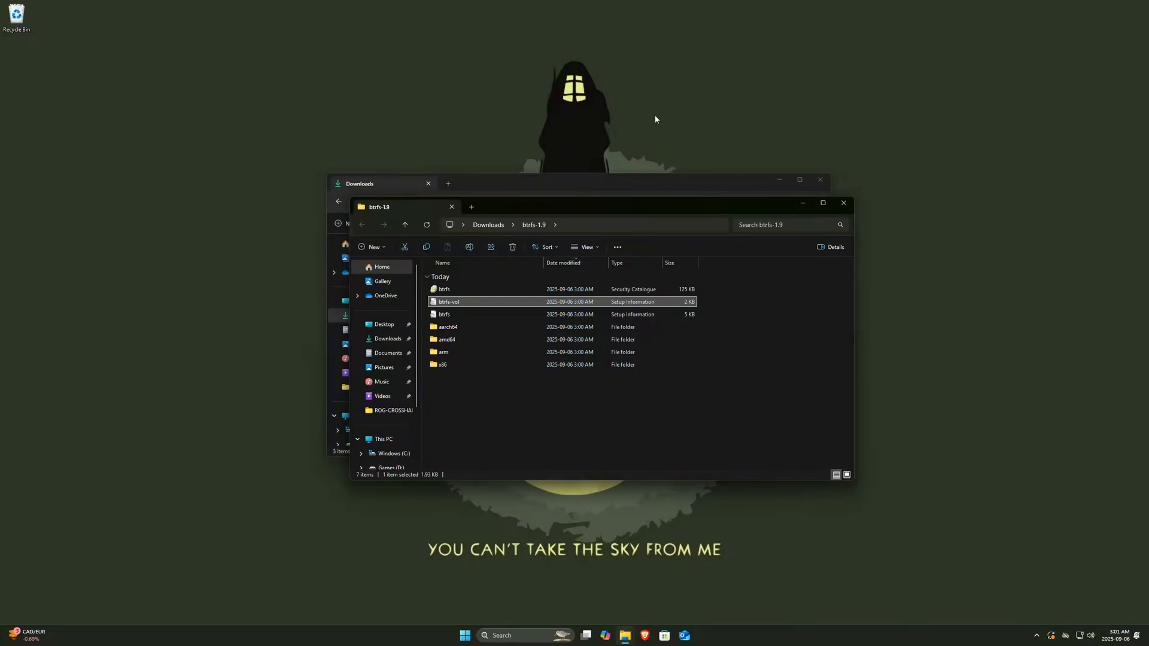
pyautogui.moveTo(879, 205)
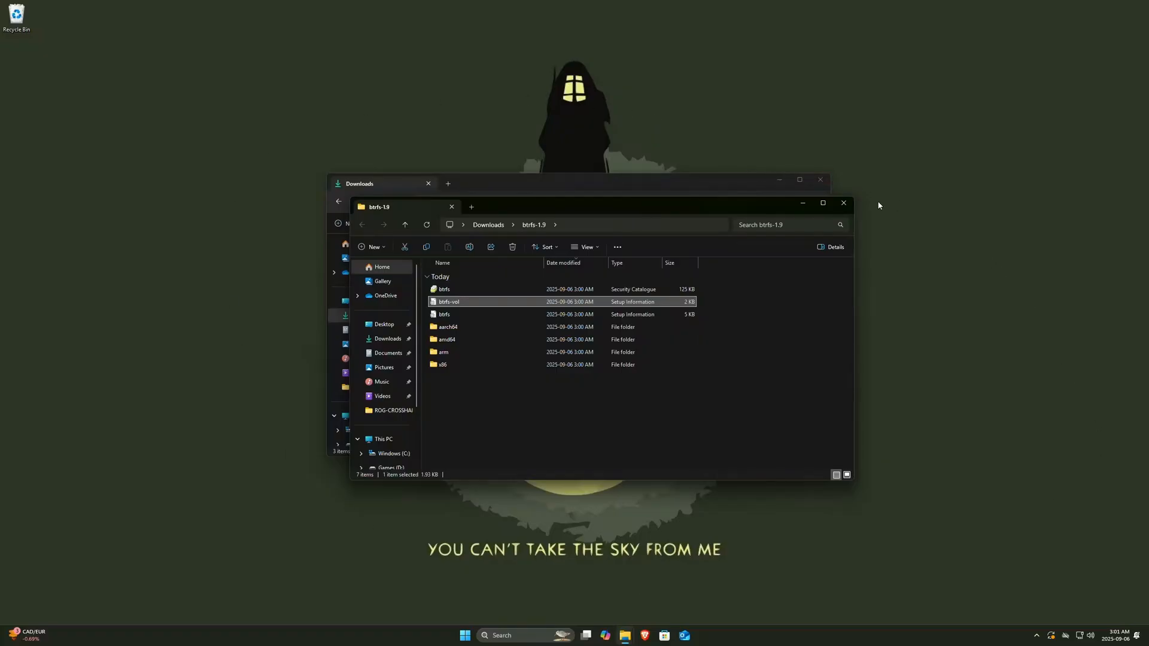
pyautogui.click(843, 204)
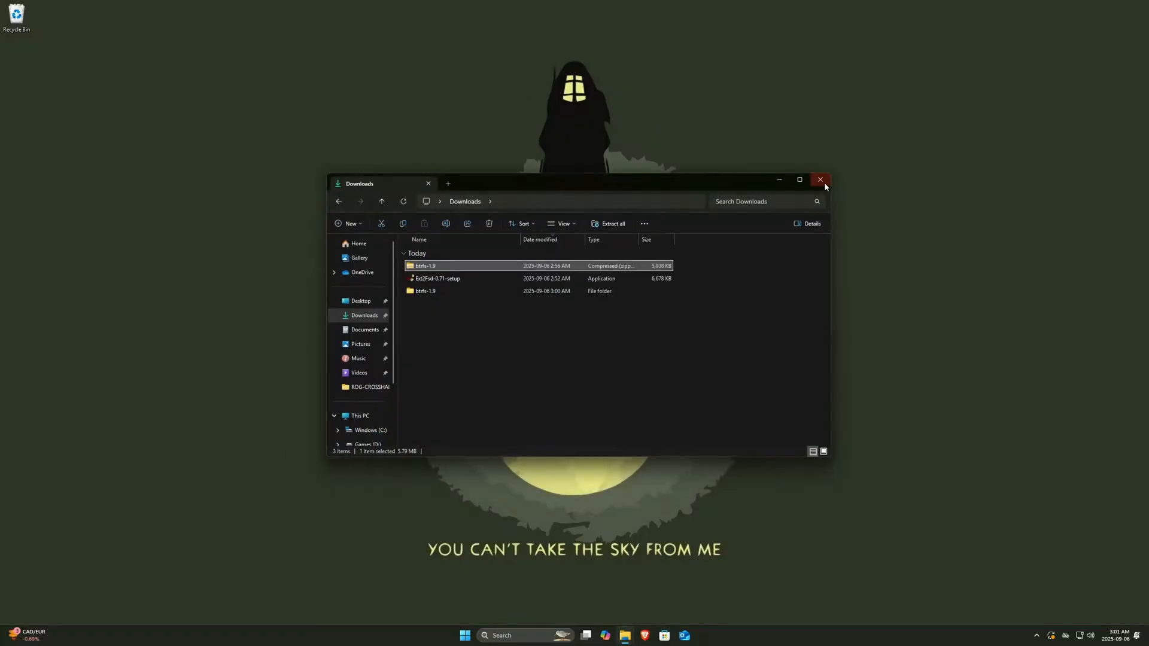
pyautogui.click(820, 180)
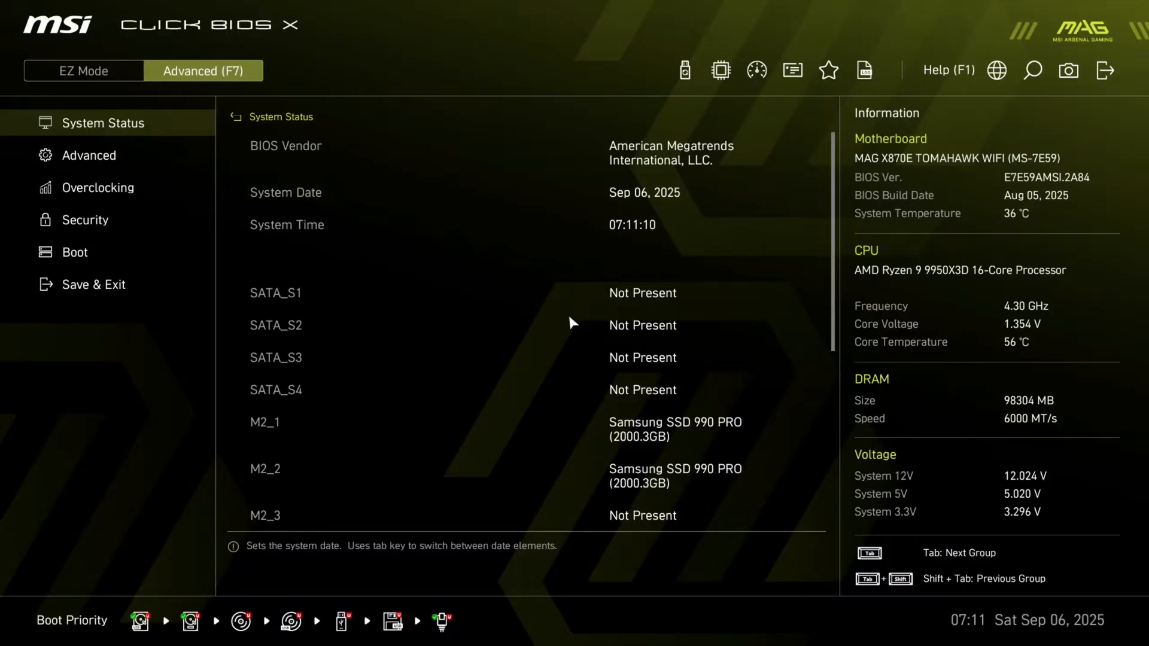
pyautogui.moveTo(1033, 70)
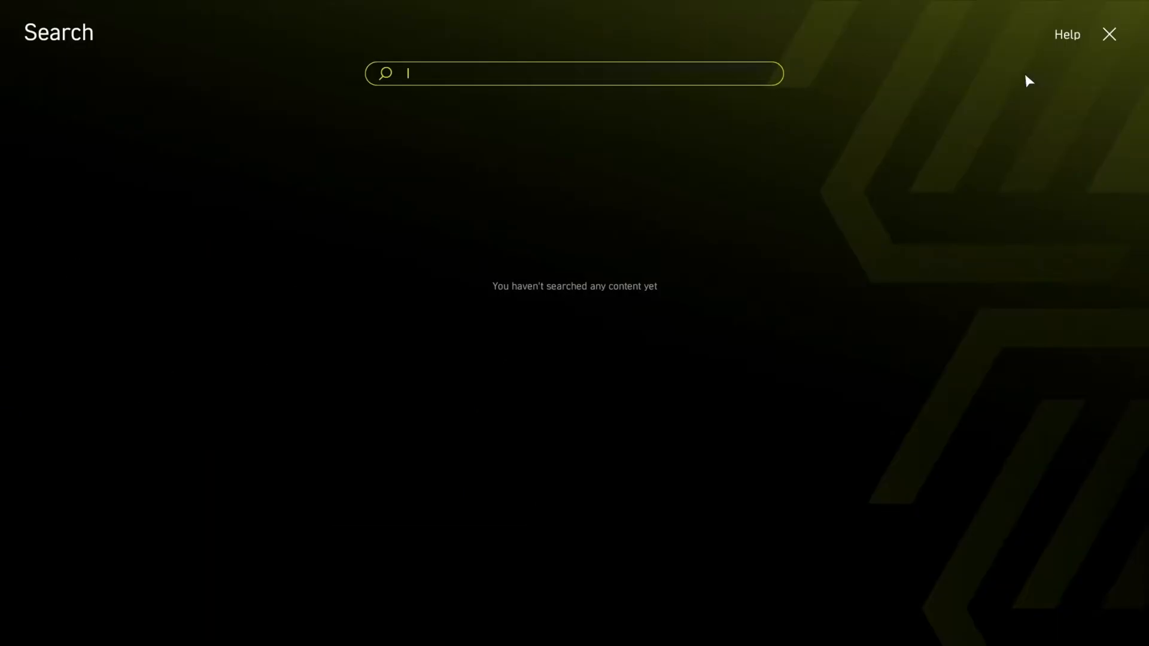
pyautogui.write('secure')
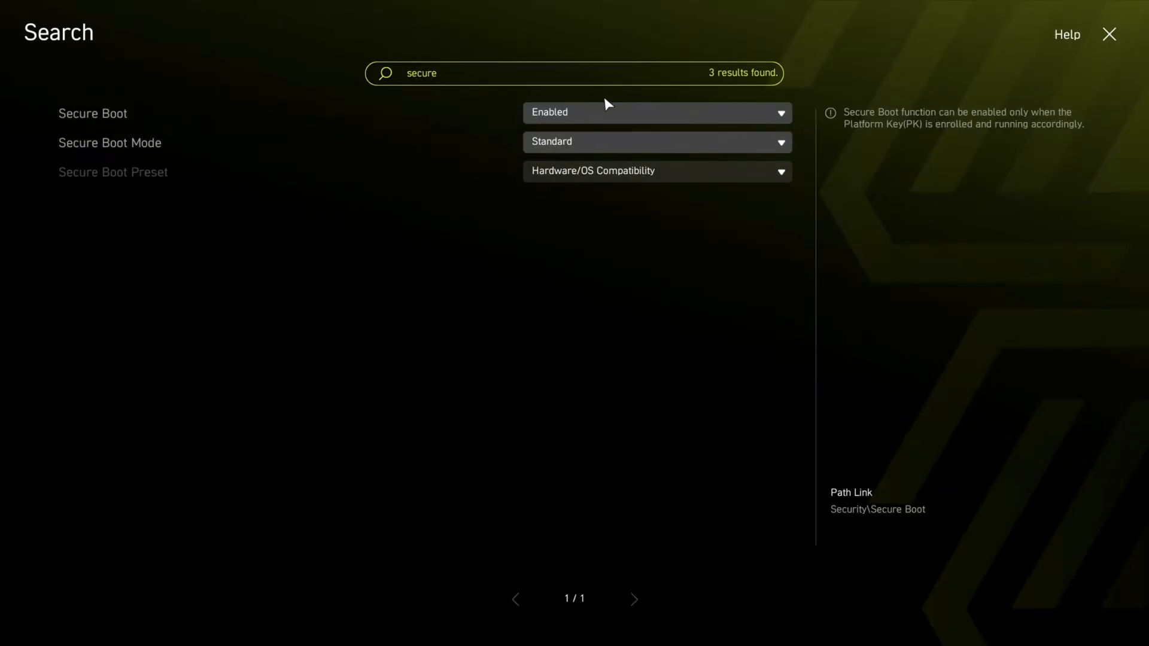
pyautogui.click(656, 113)
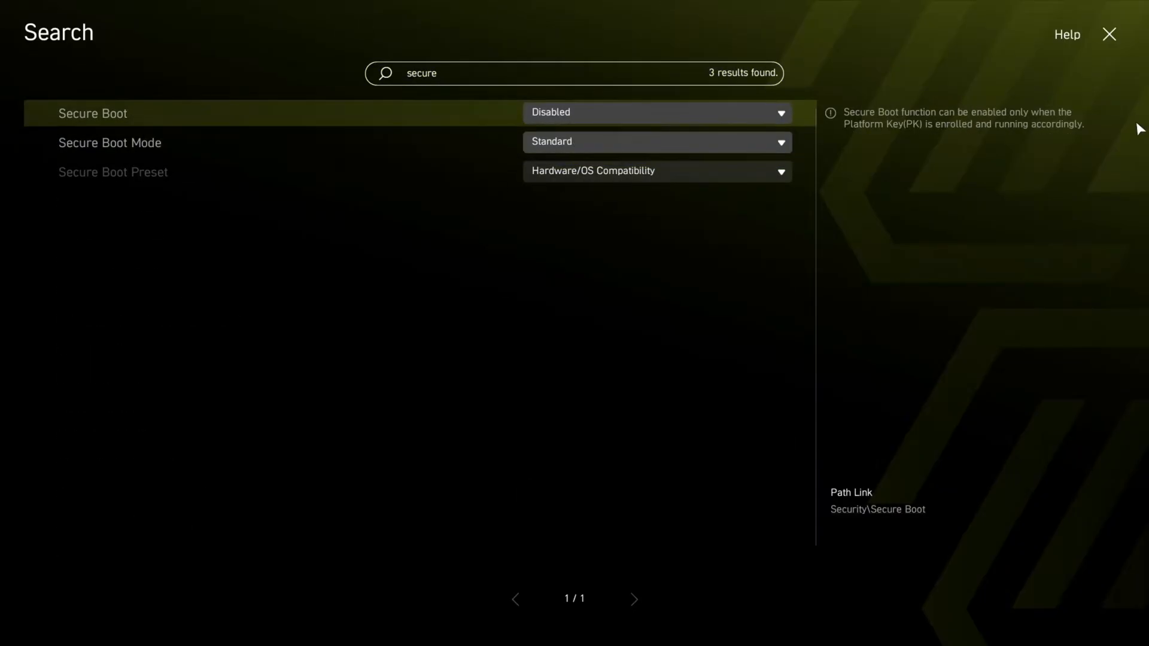
pyautogui.moveTo(534, 97)
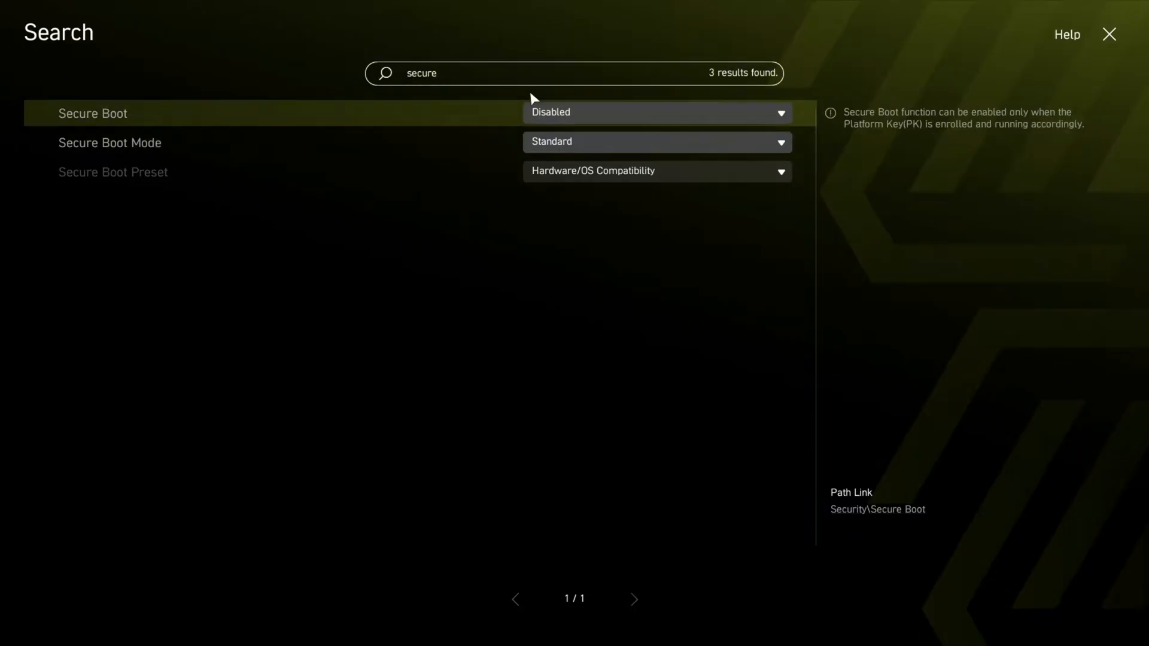
pyautogui.click(656, 113)
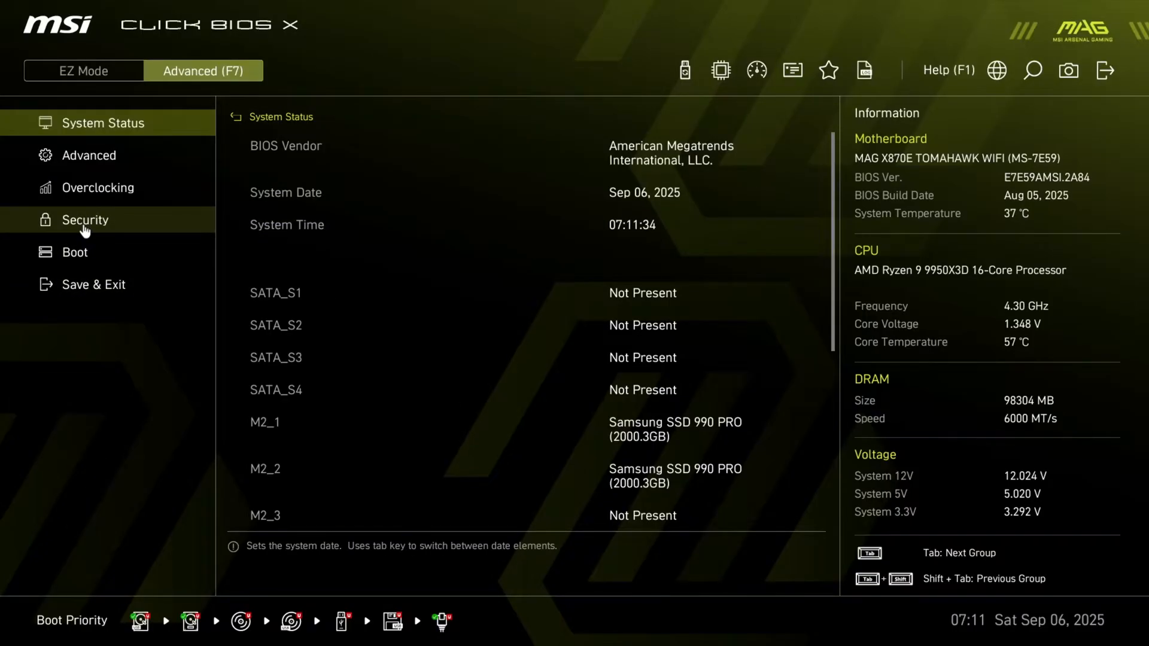
# Set Secure Boot to Disabled under Security and start Save & Exit
pyautogui.click(84, 220)
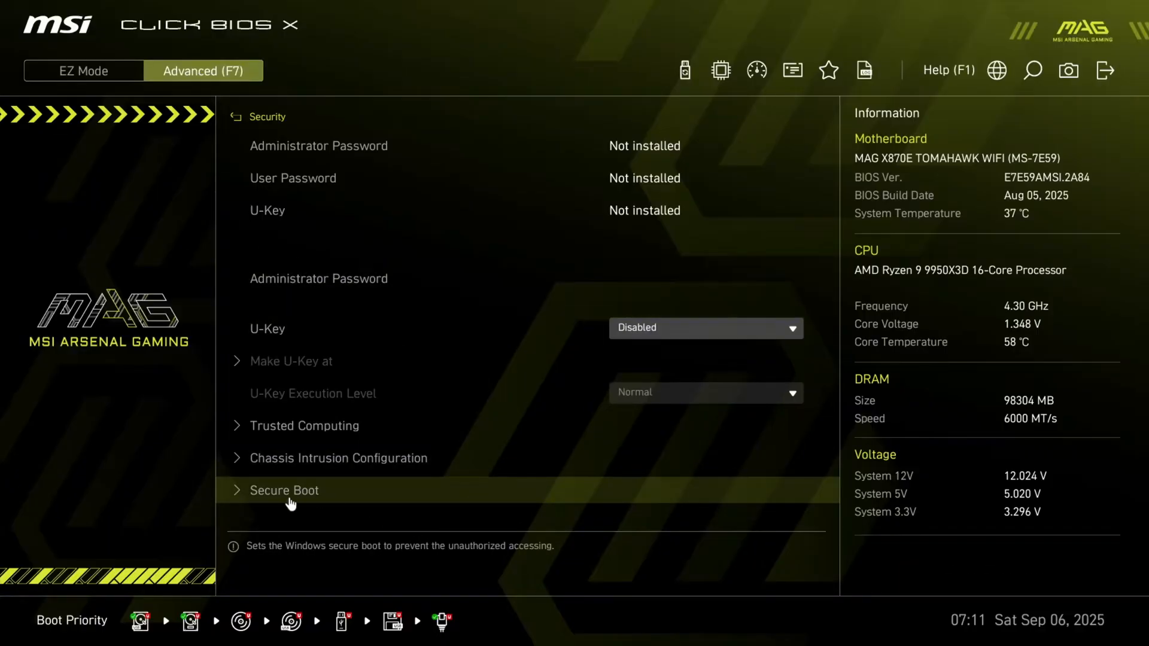
pyautogui.click(285, 491)
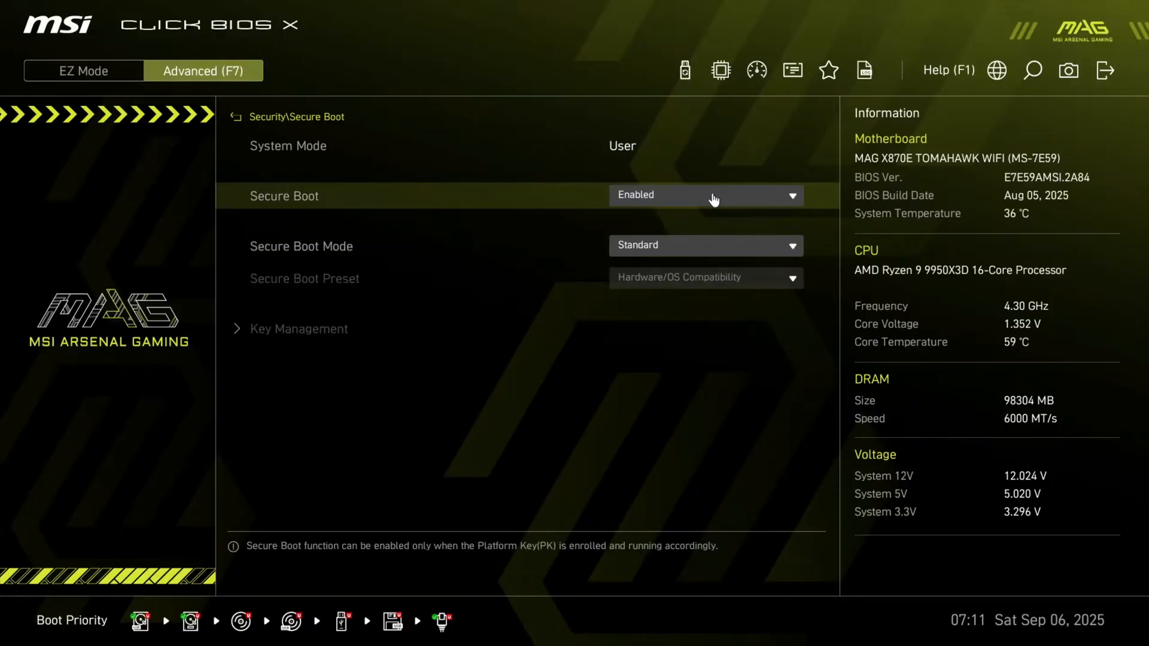
pyautogui.click(704, 195)
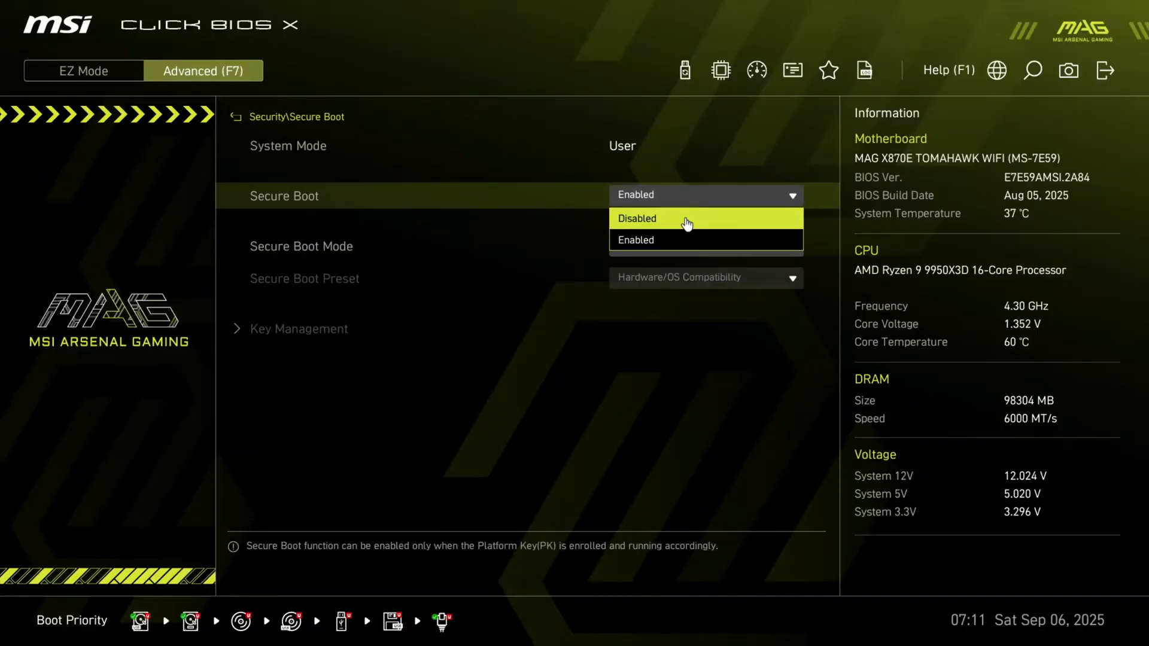
pyautogui.click(637, 218)
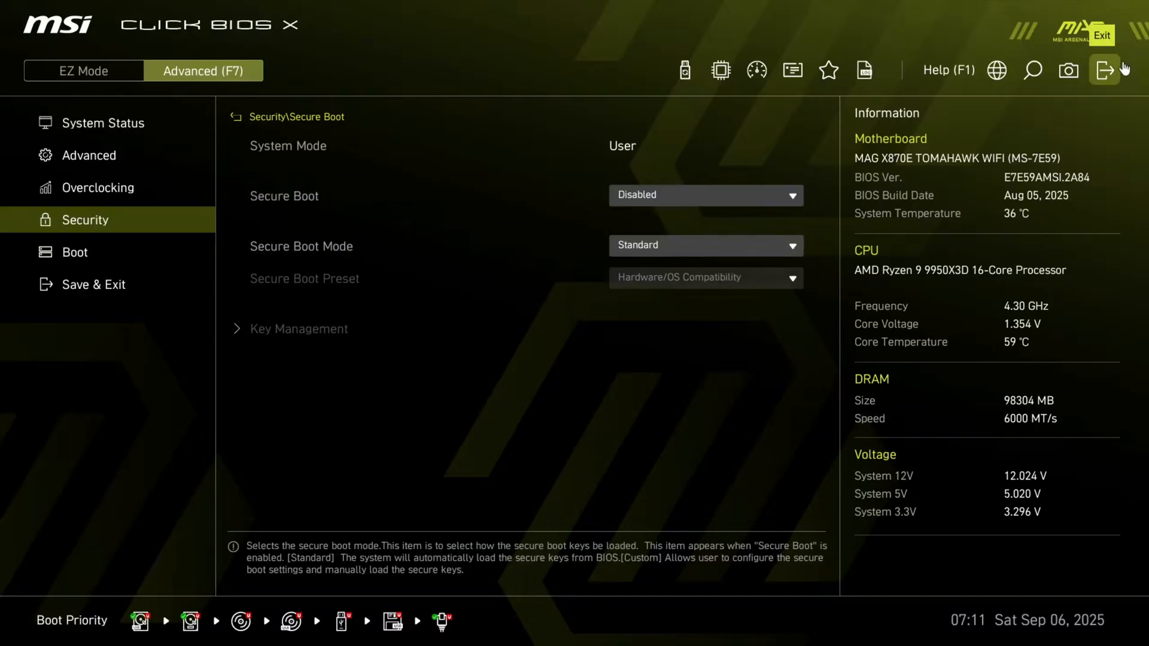
pyautogui.click(1109, 71)
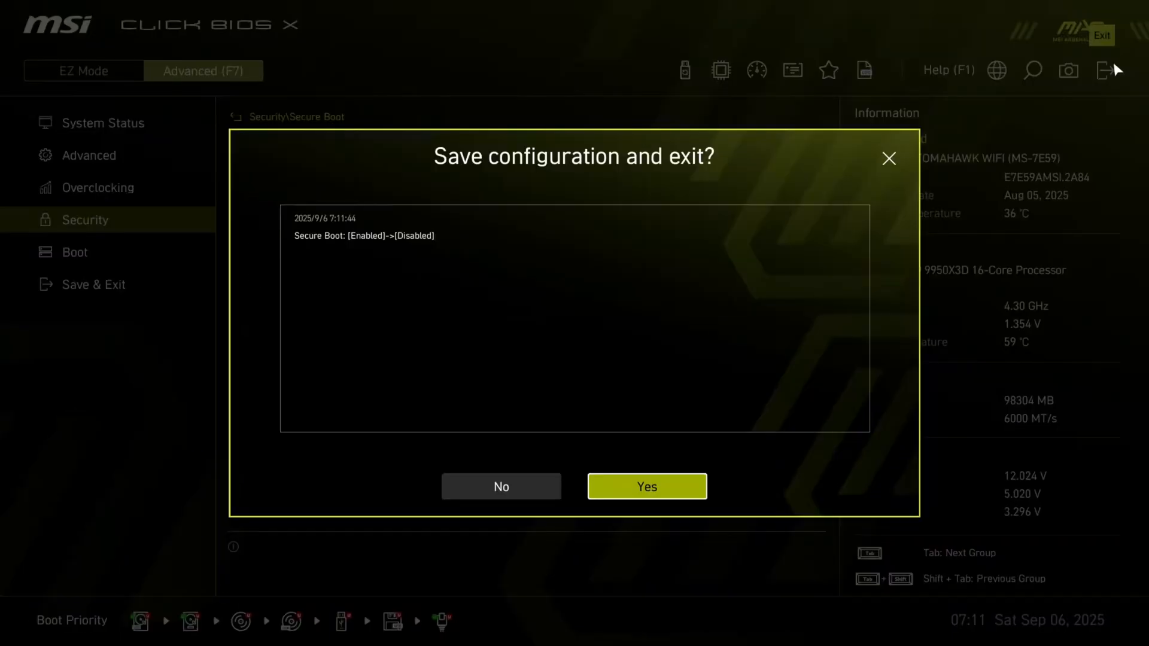
pyautogui.moveTo(736, 504)
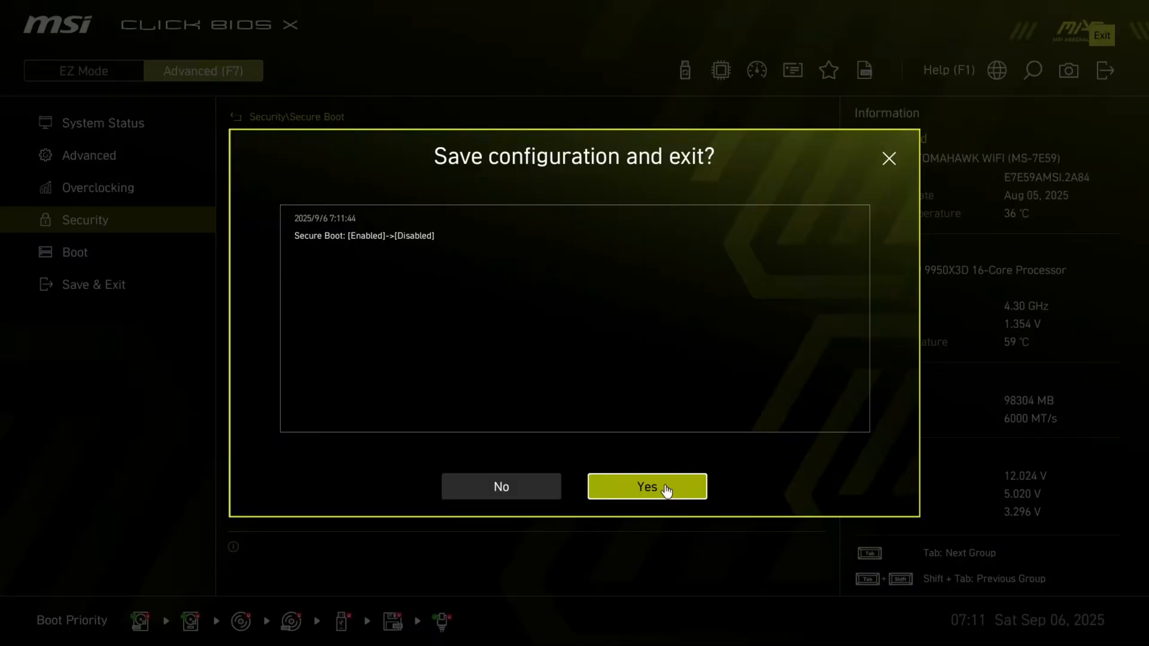
# Confirm saving the Secure Boot change and reboot into the Ventoy boot menu
pyautogui.click(646, 486)
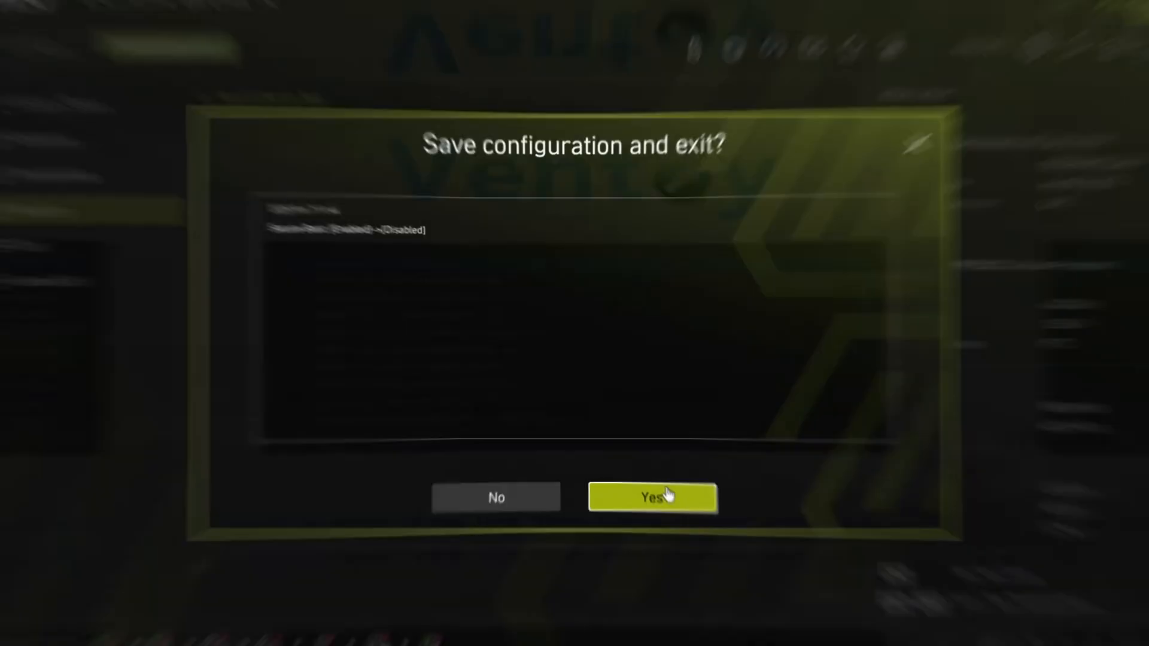
pyautogui.click(651, 498)
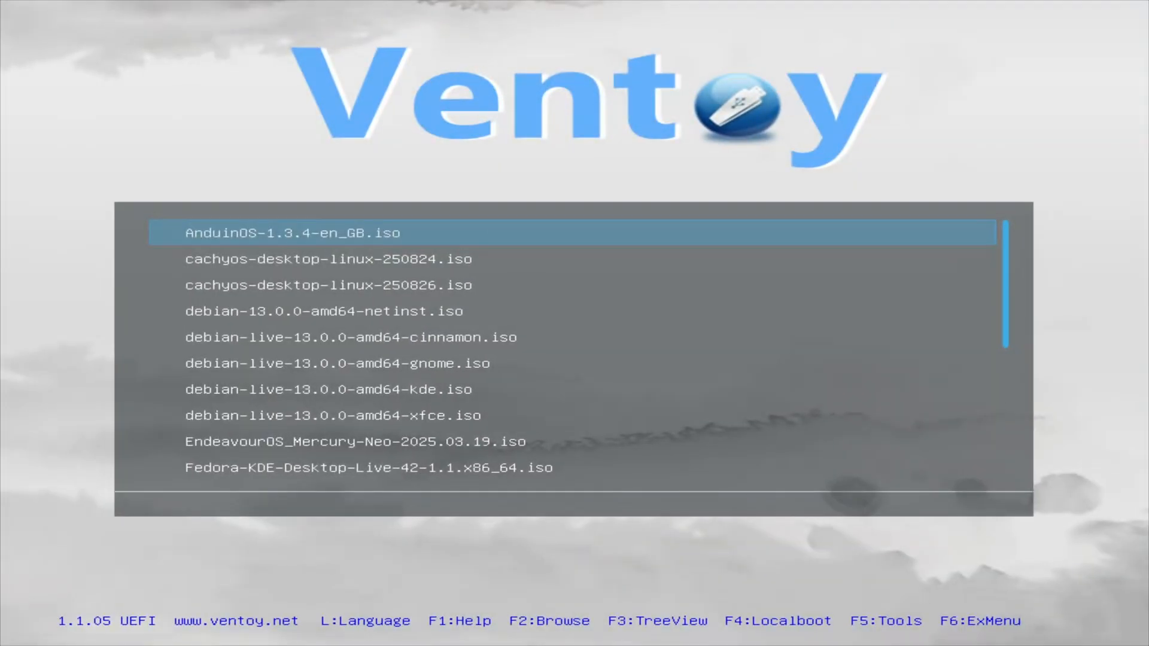